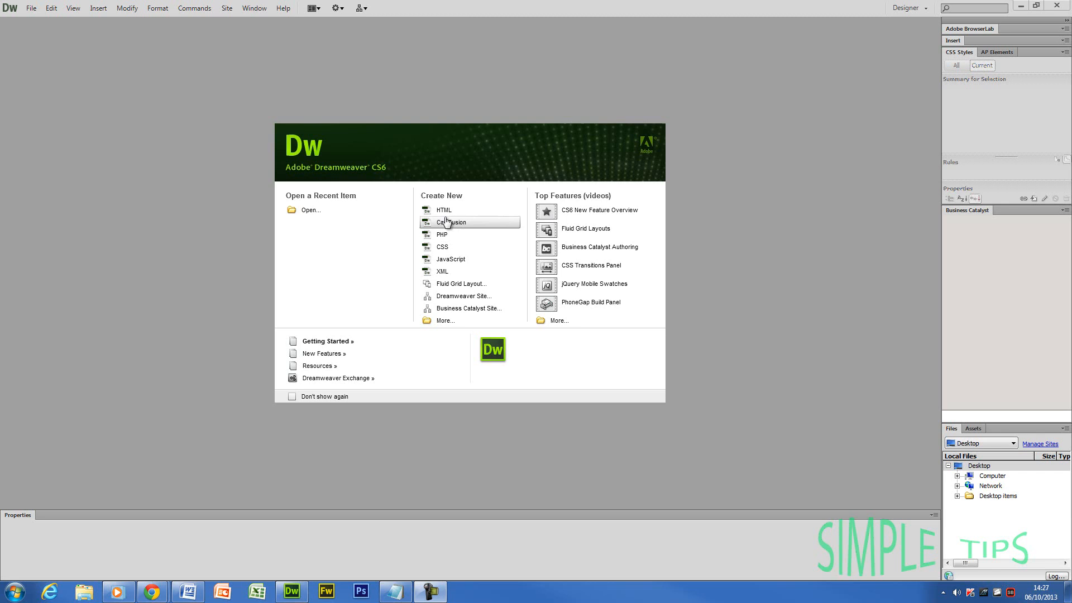
mouse_move(752, 260)
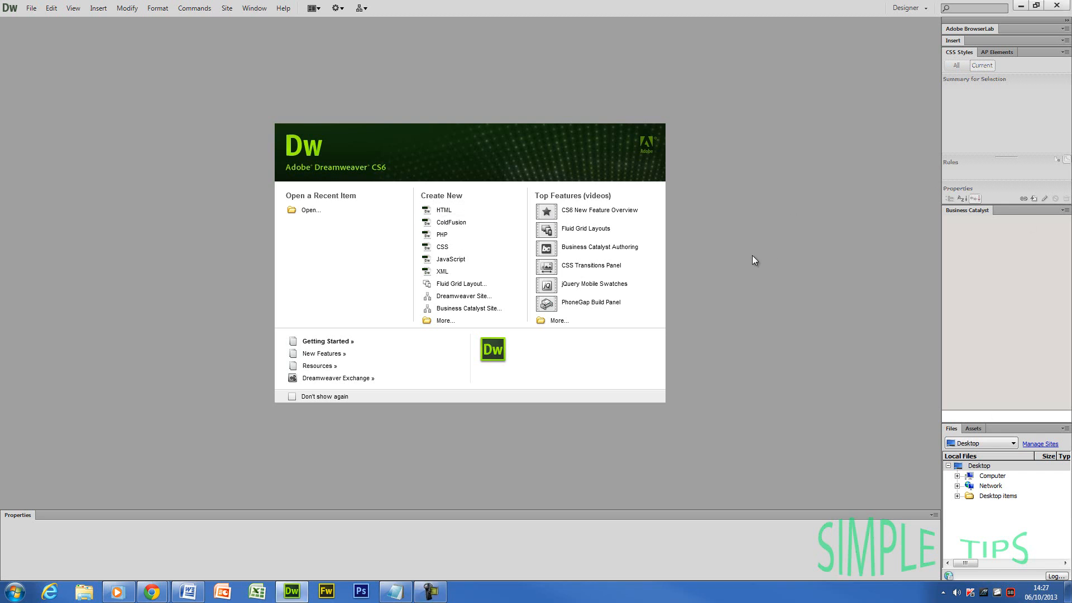
mouse_move(666, 267)
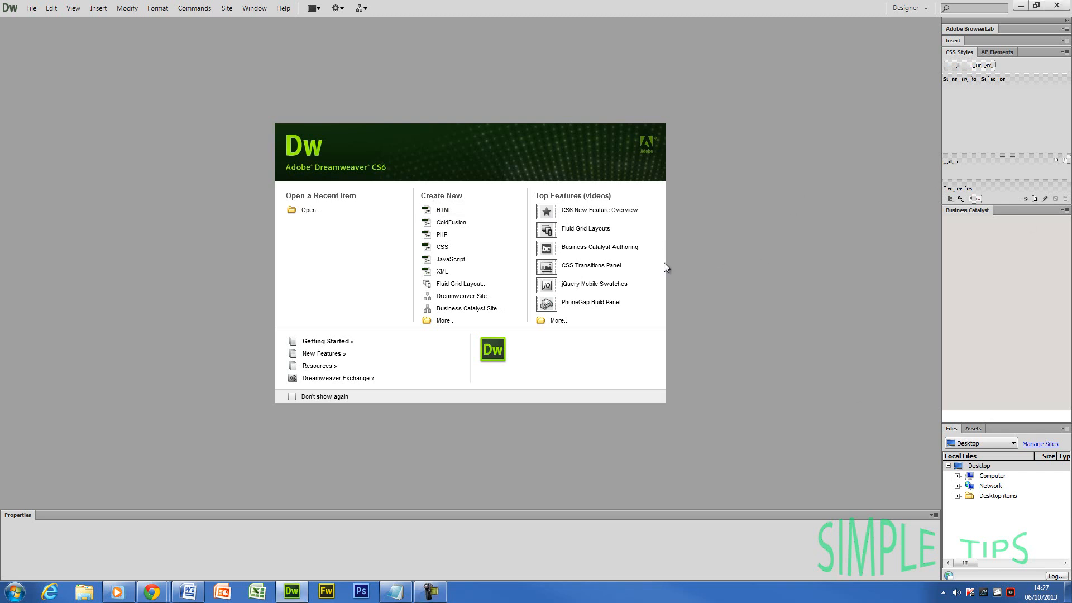
mouse_move(730, 322)
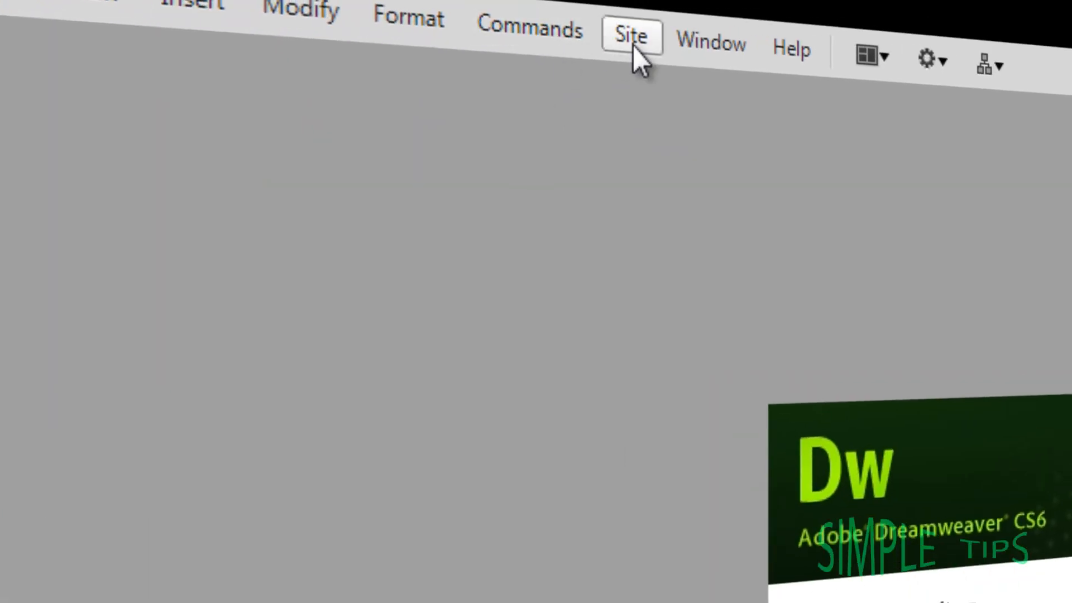
Start a new Dreamweaver site and name it yourpcperfect.
click(632, 29)
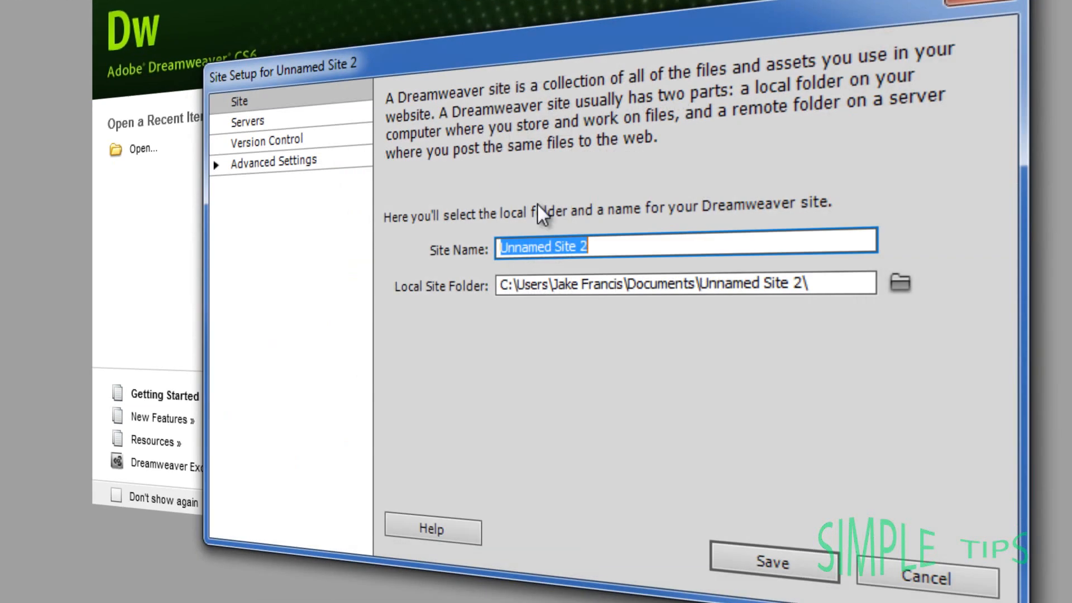
text(yourpcperfec)
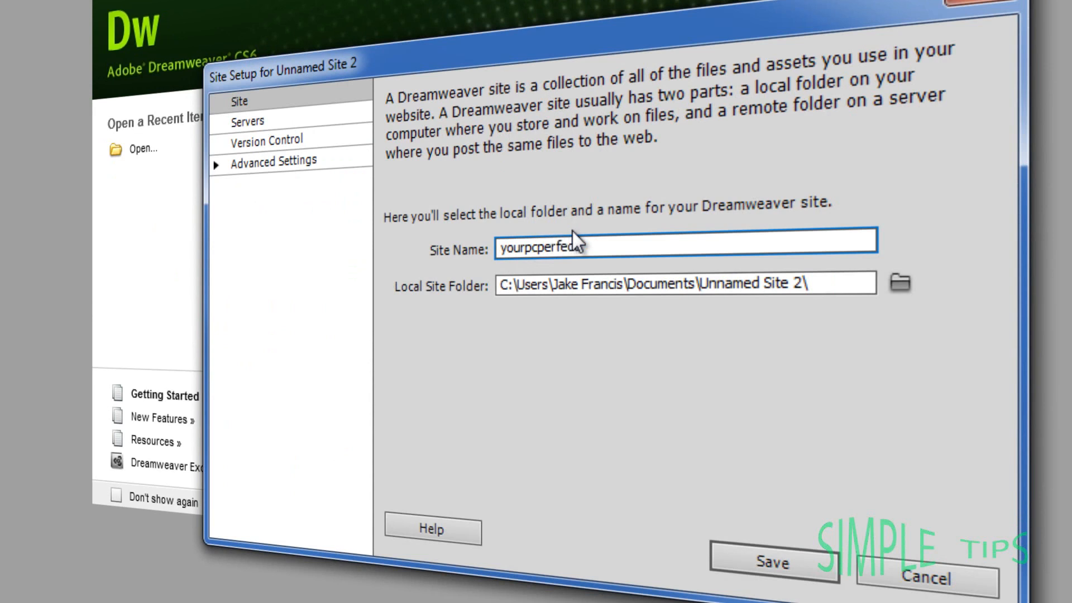
text(yourpcperfect)
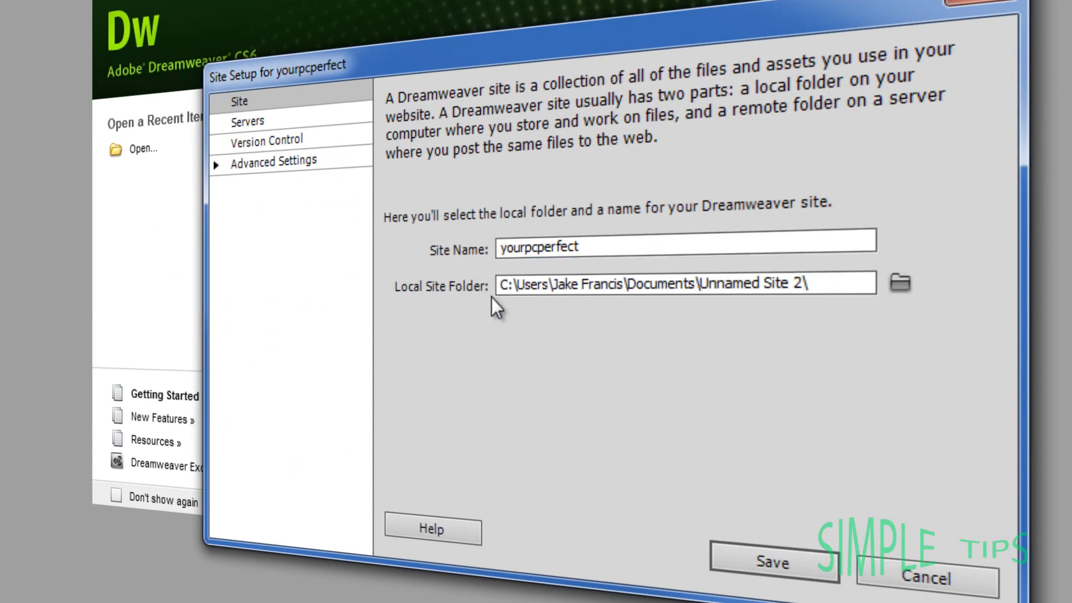
Set the site's local folder to E:\My Sites\yourpcperfect.
click(901, 283)
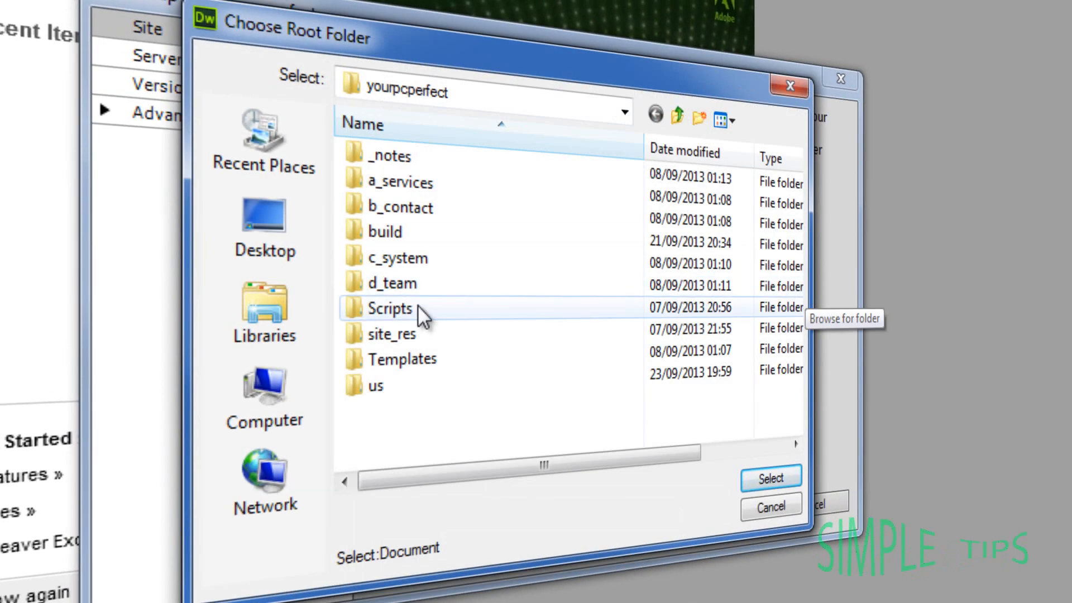
click(265, 309)
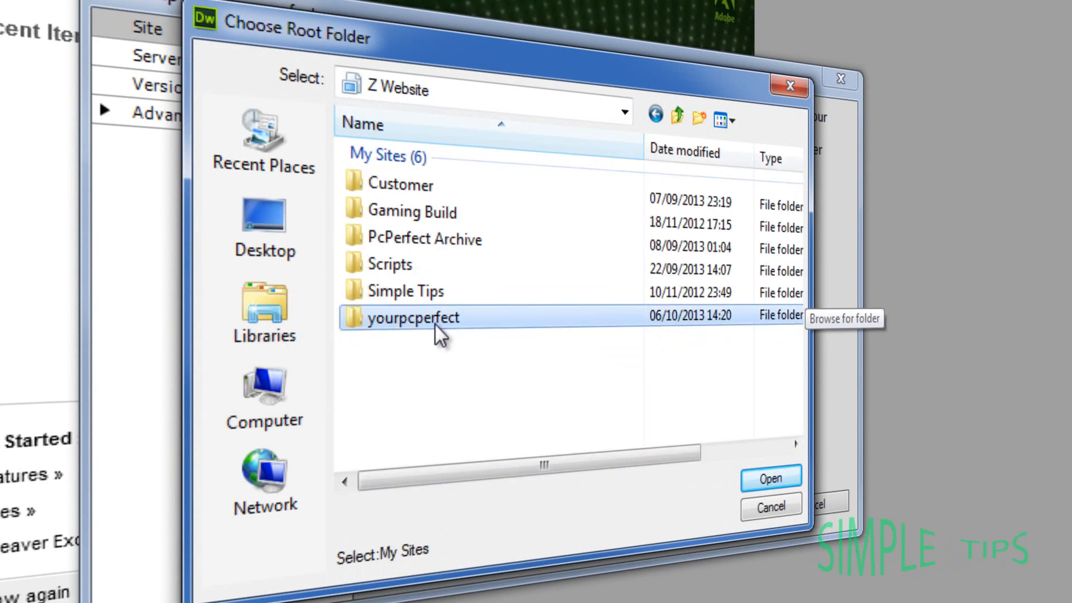
mouse_move(437, 331)
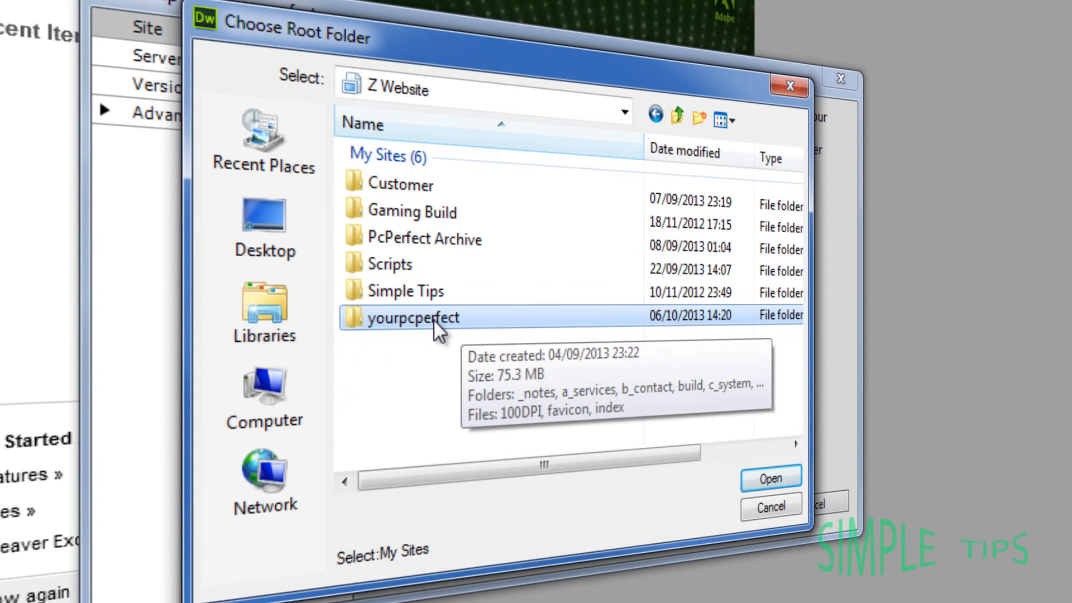
double_click(416, 318)
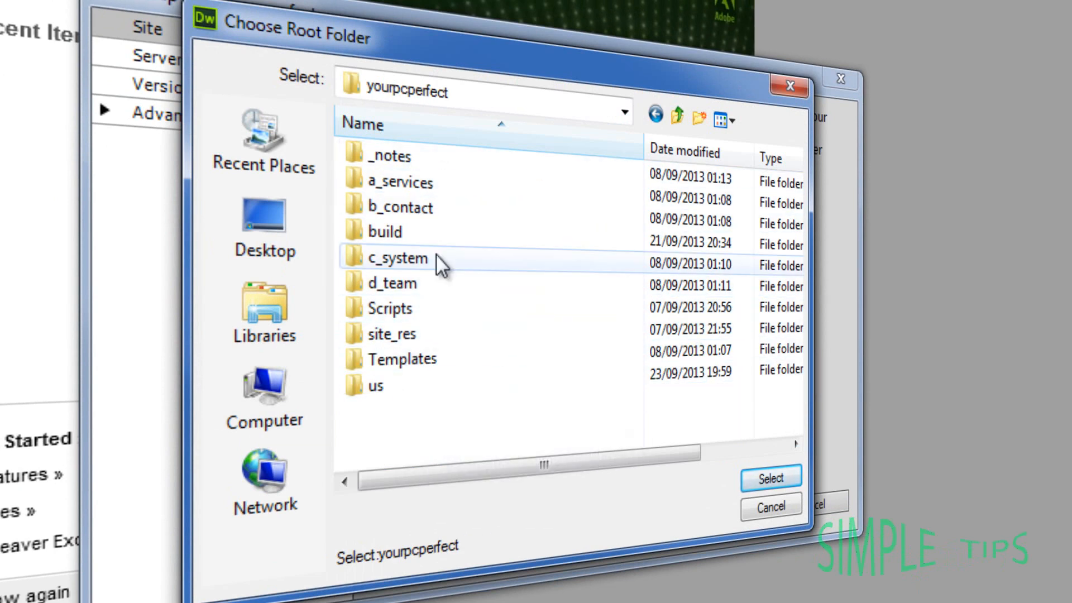
click(772, 478)
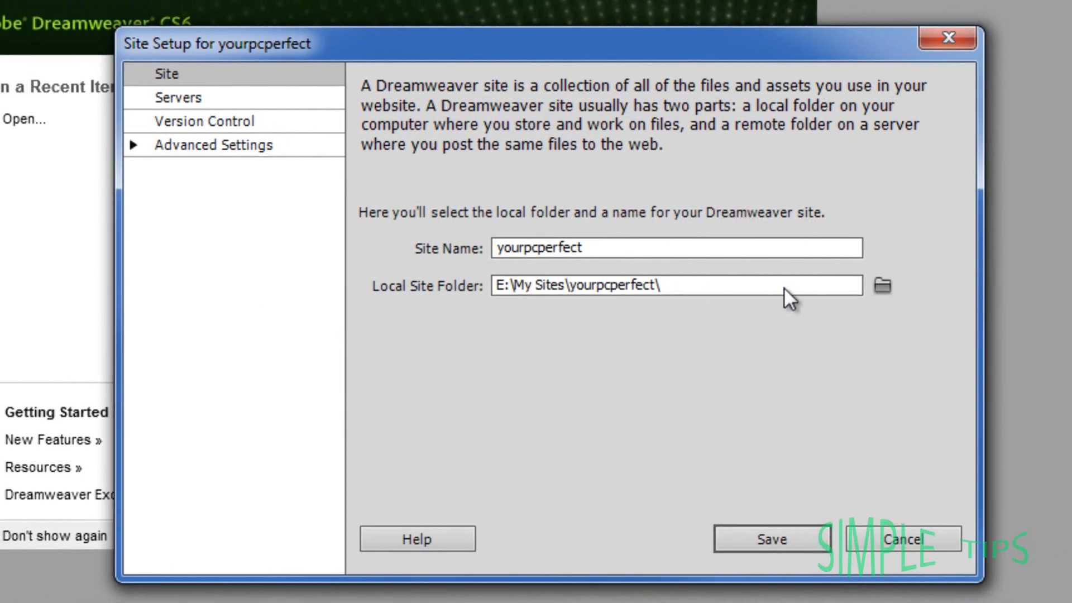
Show the Servers category in the yourpcperfect Site Setup, with no server defined yet.
click(498, 285)
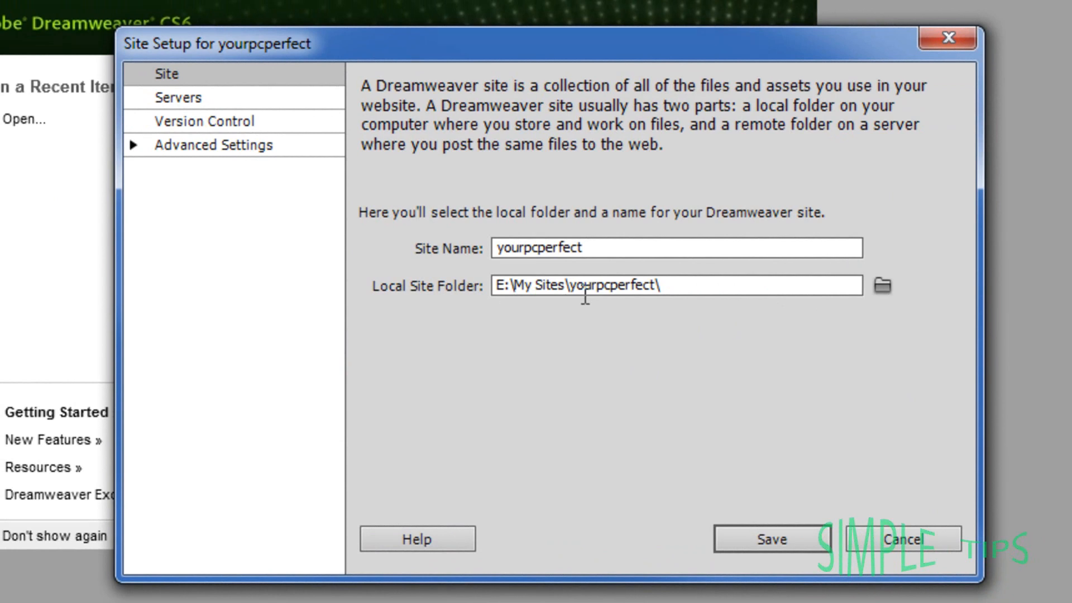
mouse_move(573, 312)
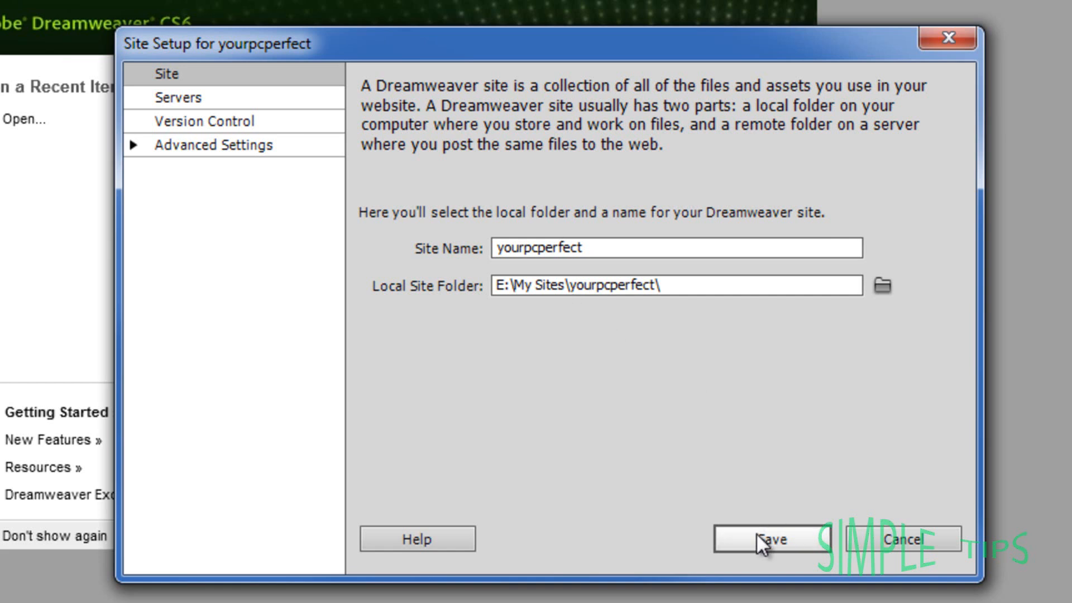
mouse_move(293, 209)
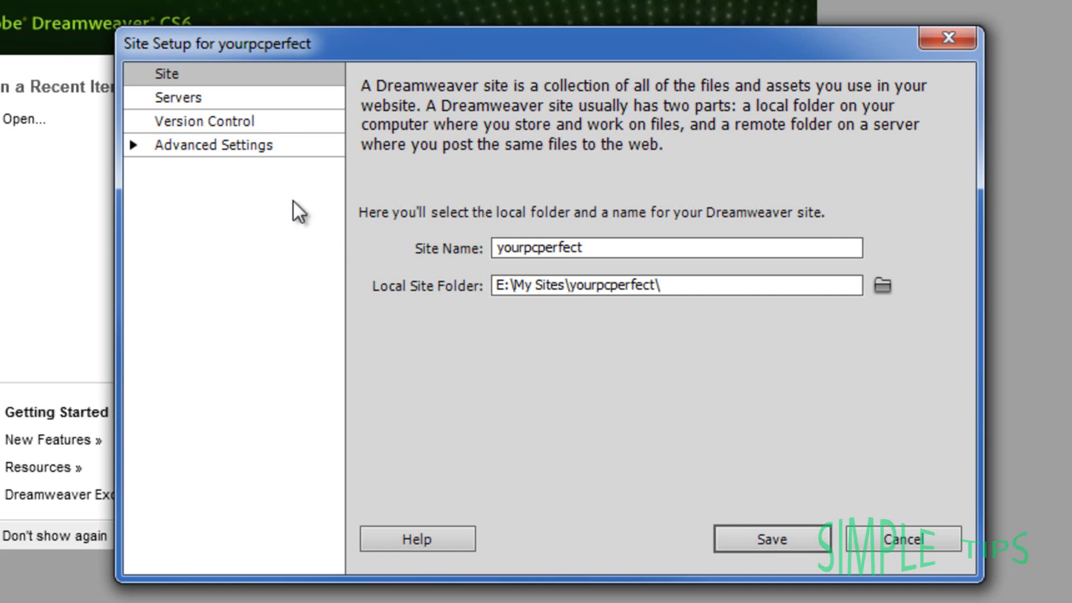
click(178, 97)
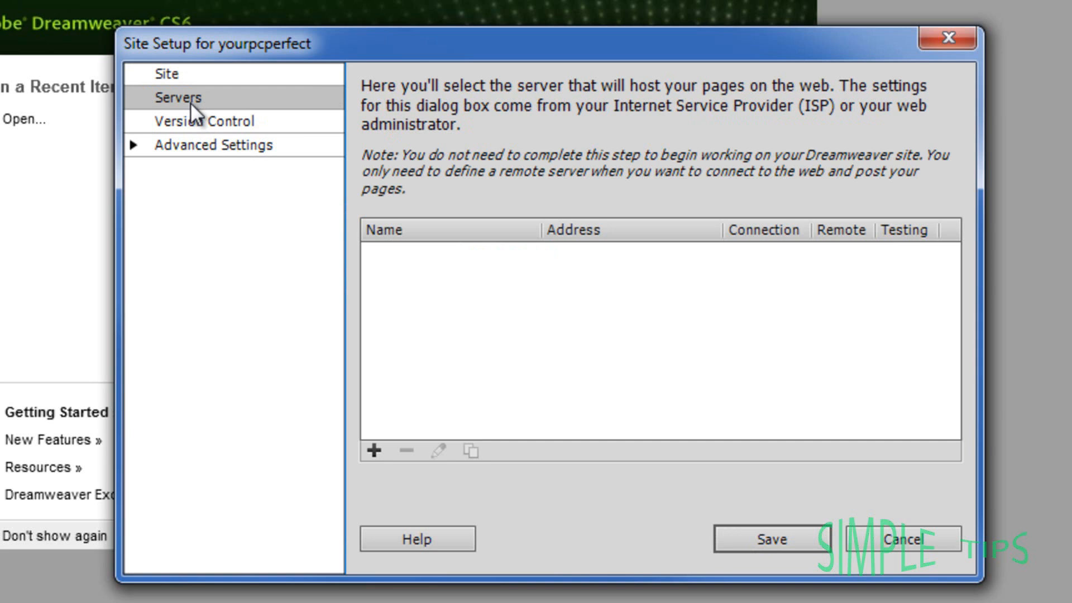
mouse_move(196, 109)
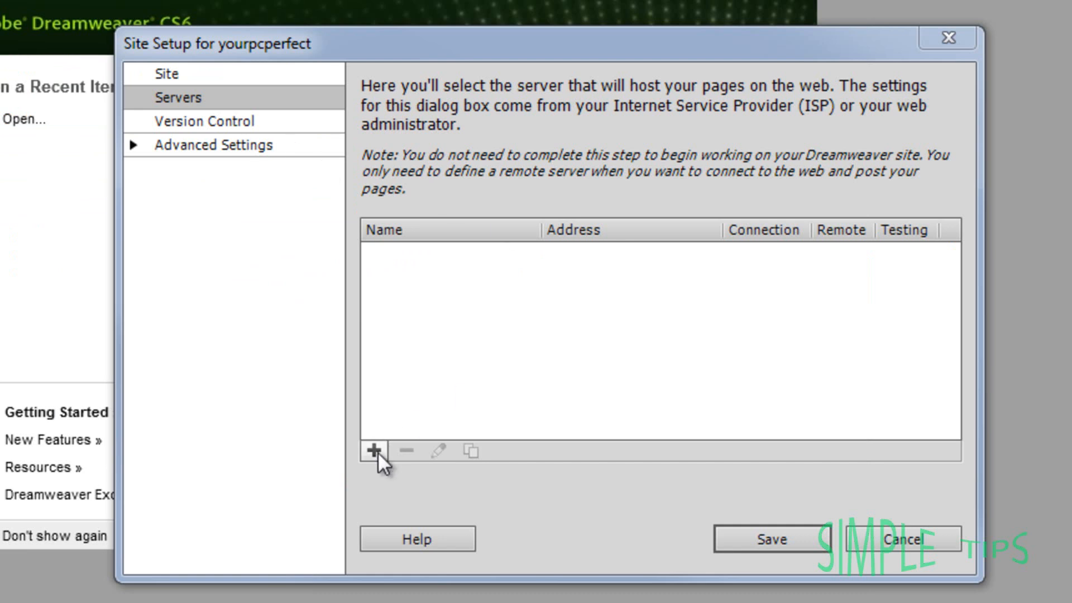
Add a remote server with server name and FTP address both yourpcperfect.com.
click(372, 451)
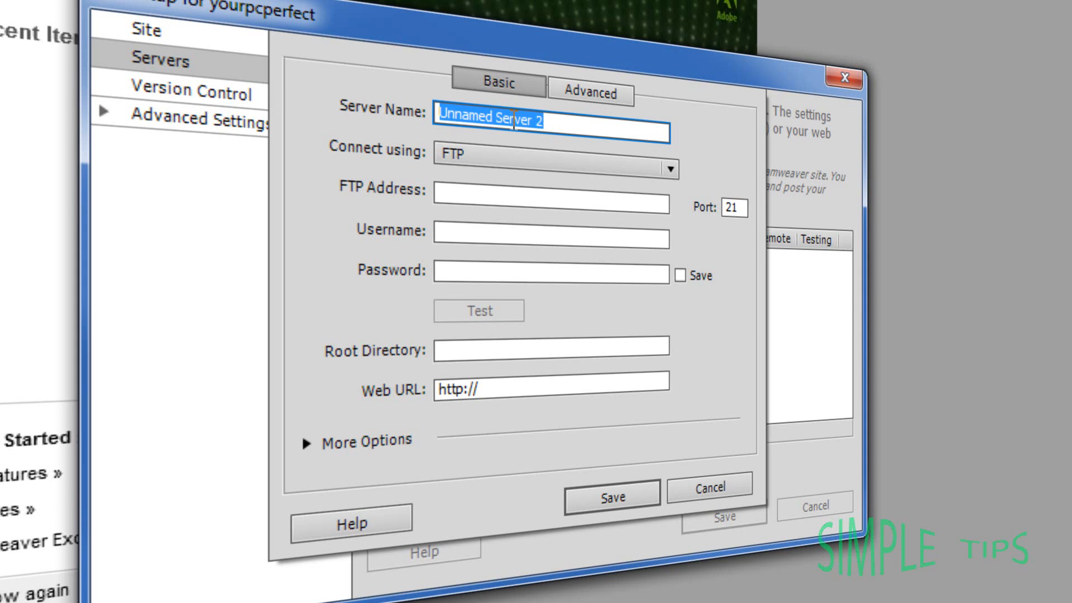
text(yourpc)
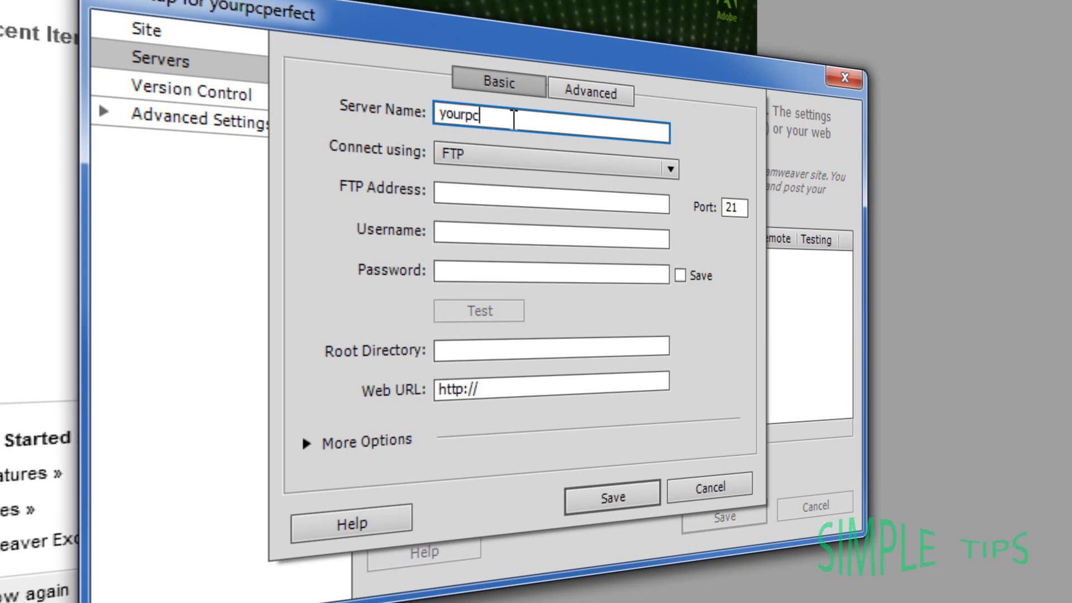
text(perfect.com)
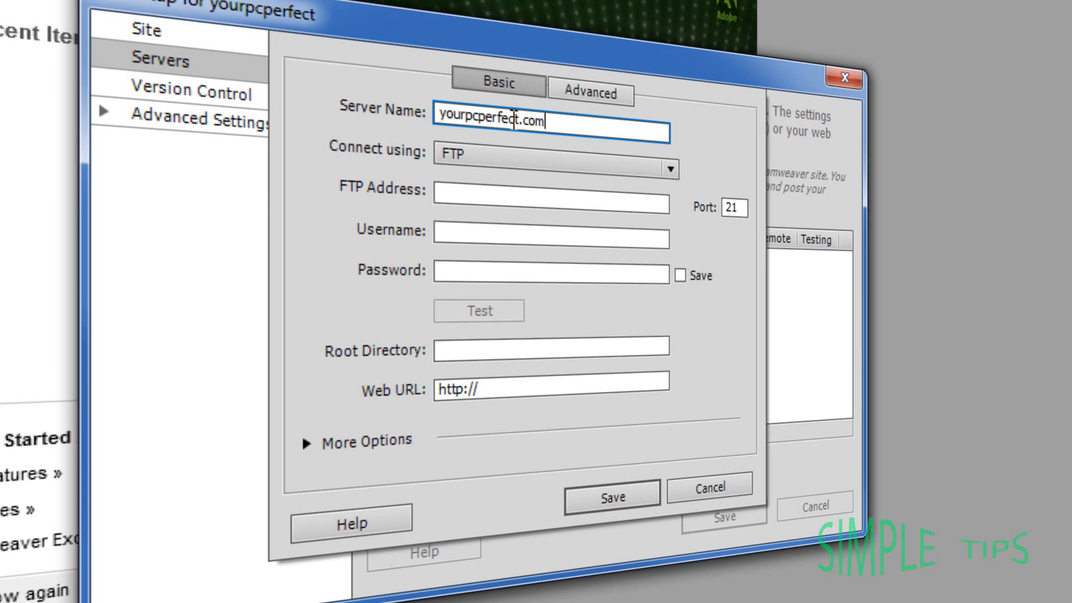
click(533, 203)
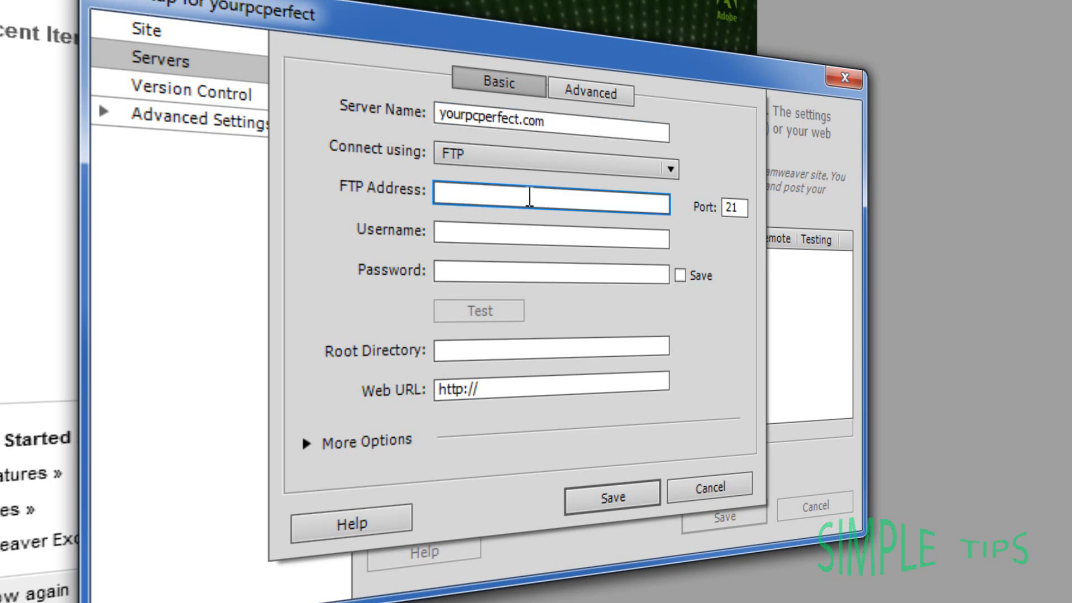
text(yourpcperfect.)
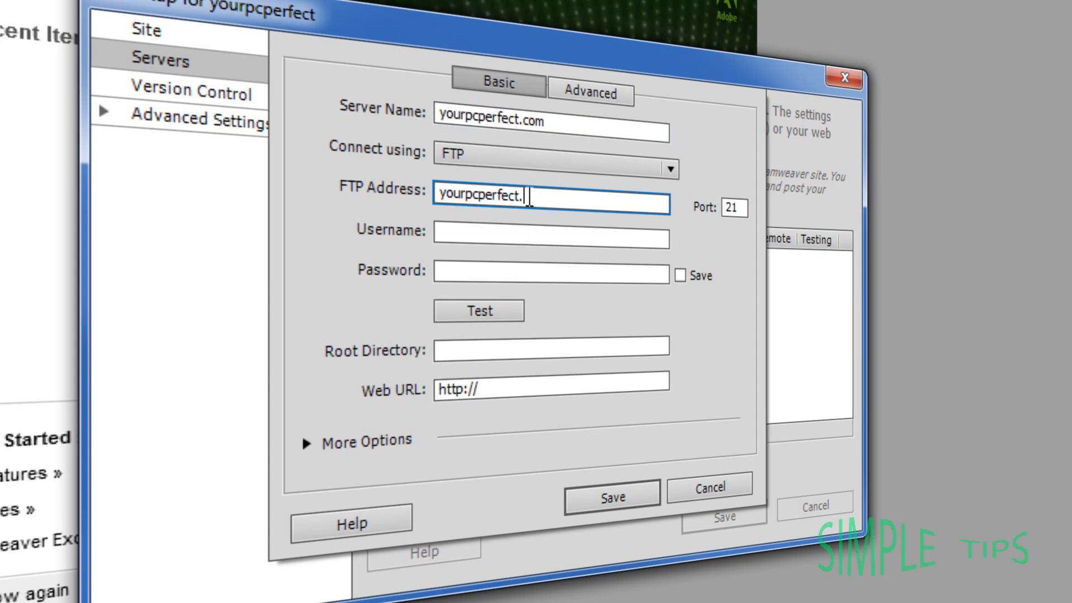
text(com)
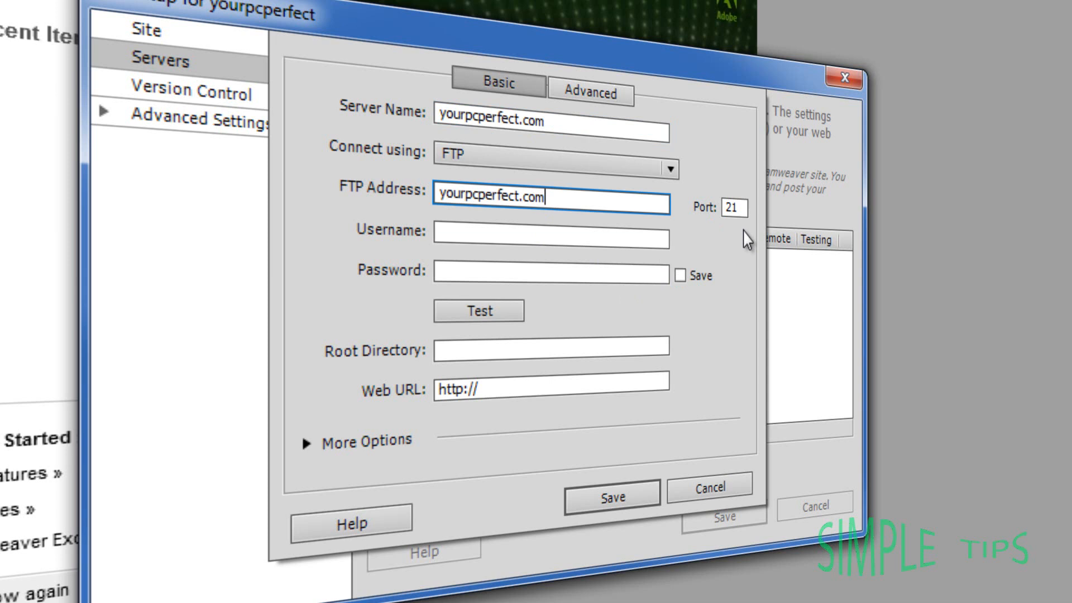
click(550, 237)
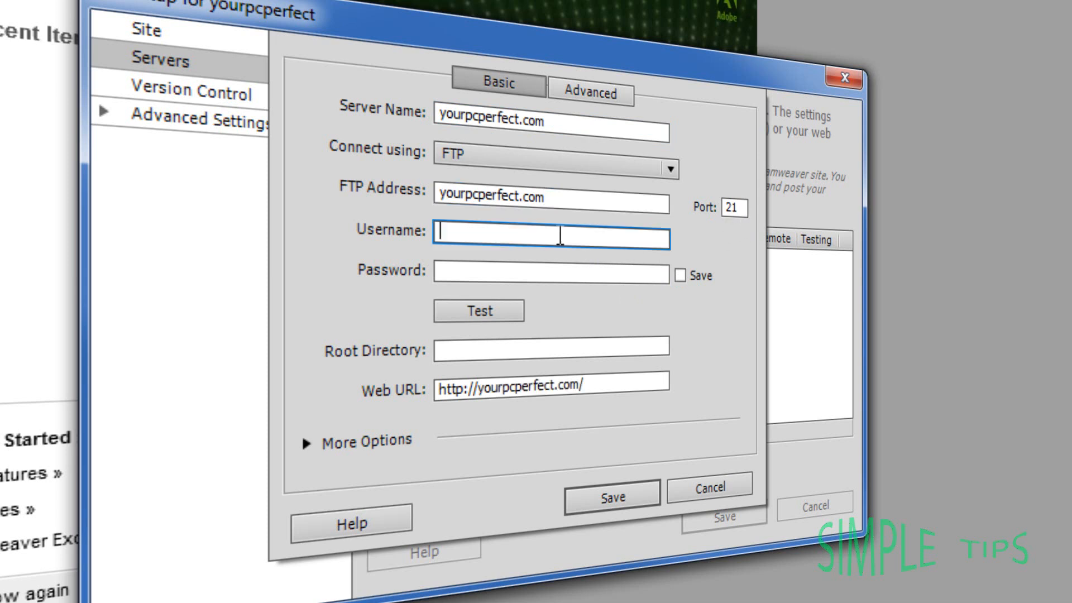
mouse_move(454, 231)
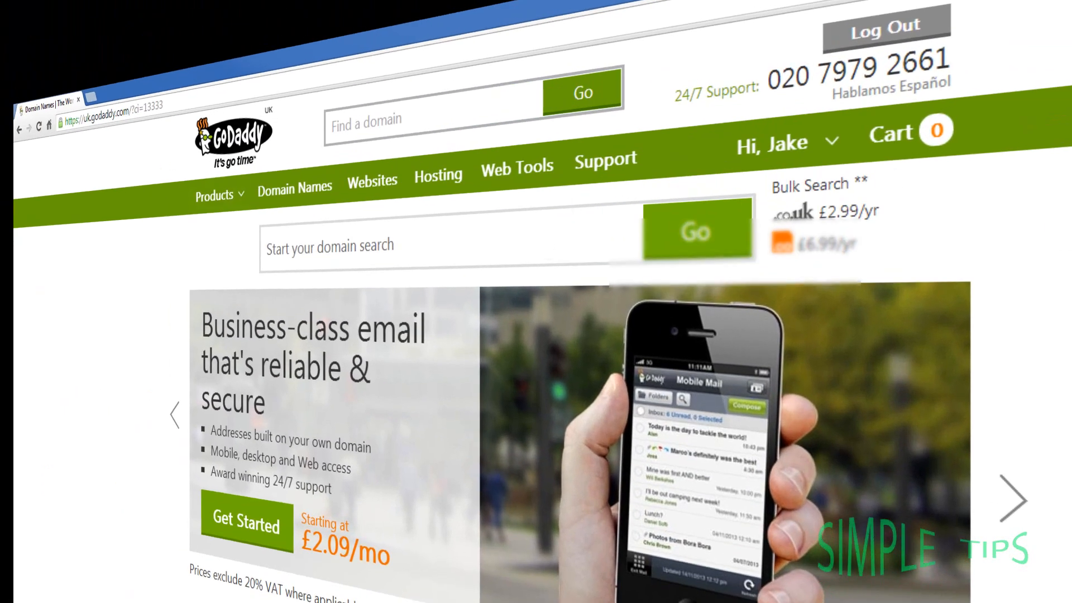
From the GoDaddy account overview, launch the Web Hosting control panel for yourpcperfect.com.
click(779, 143)
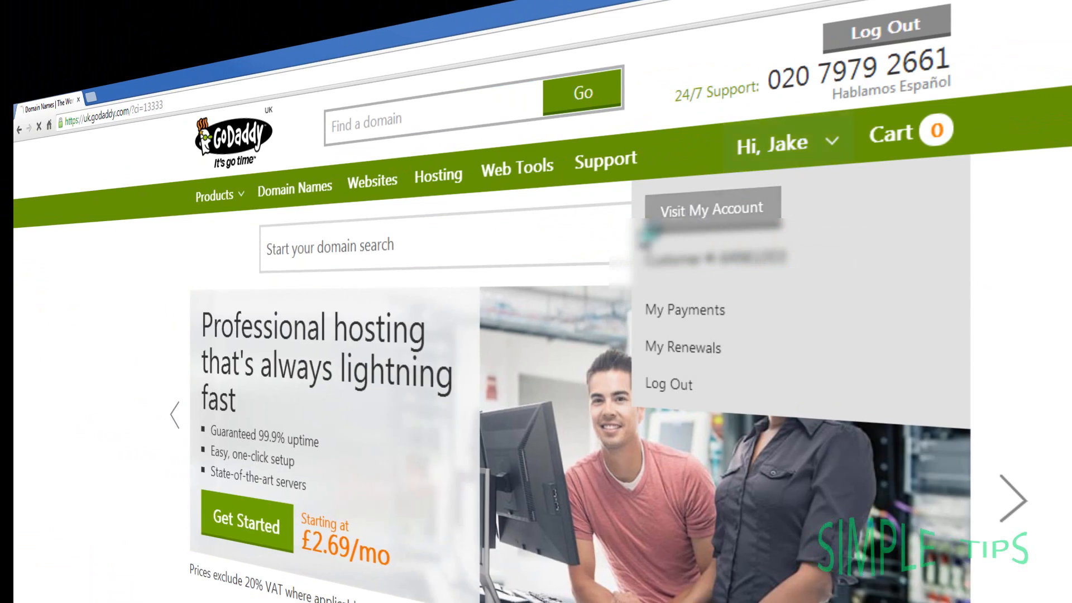
click(711, 208)
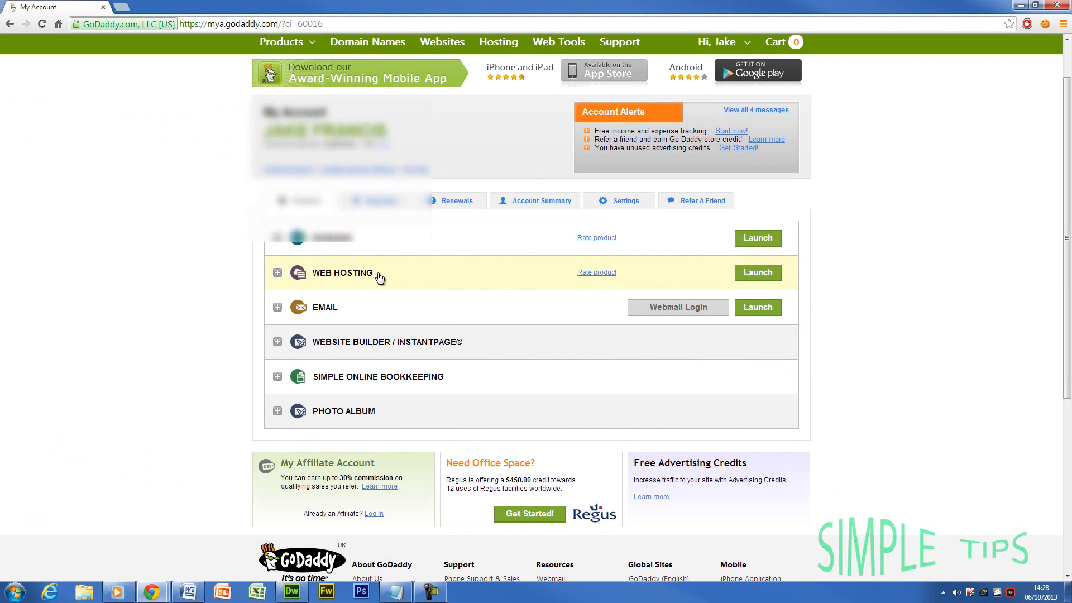
mouse_move(763, 278)
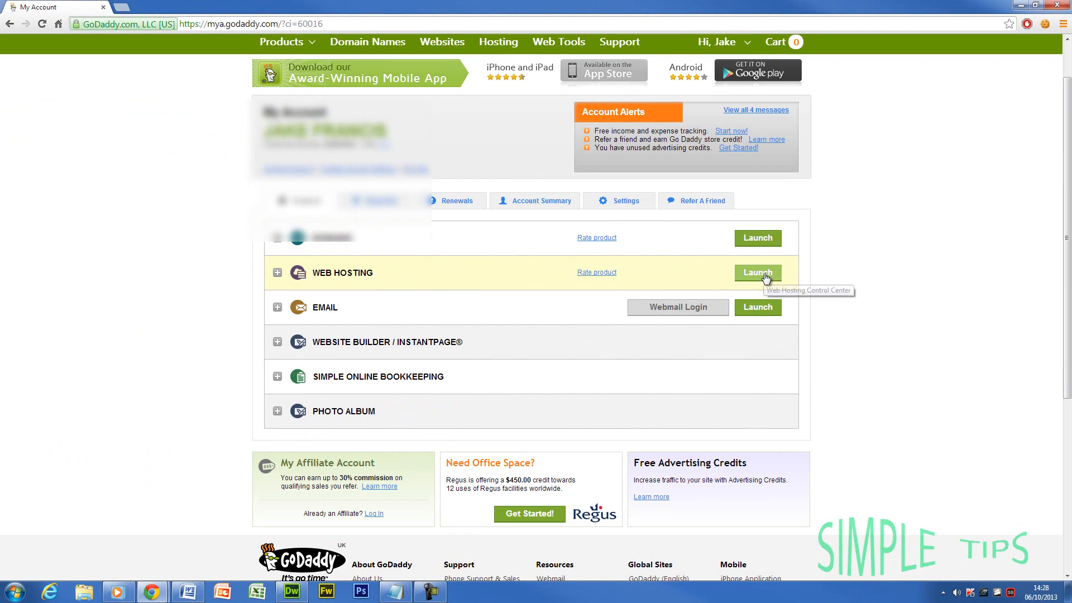
click(758, 273)
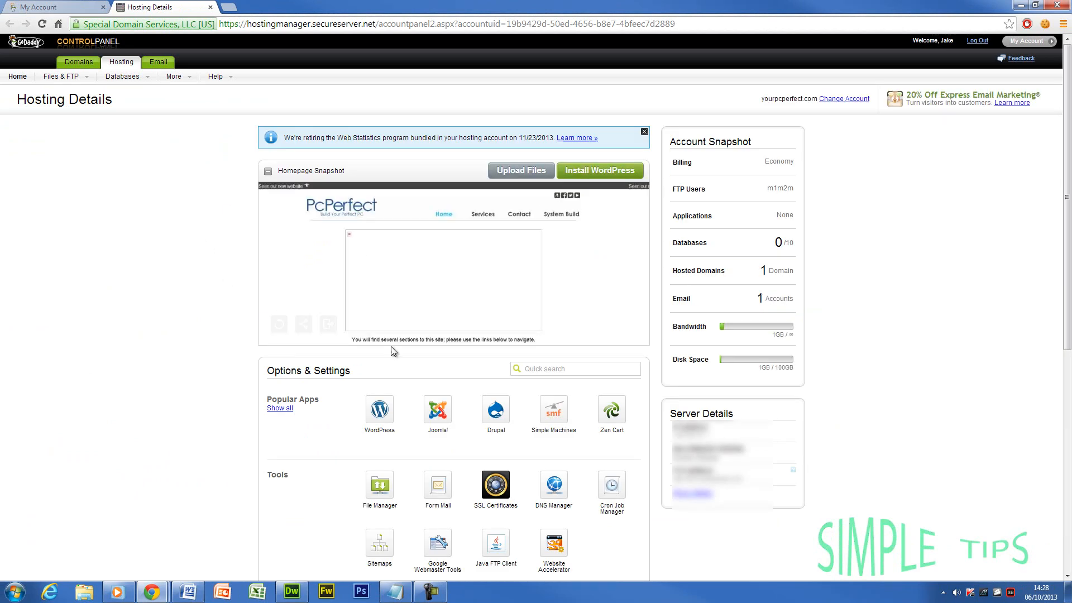
Load yourpcperfect.com in a new Chrome tab, then return to Hosting Details.
click(232, 7)
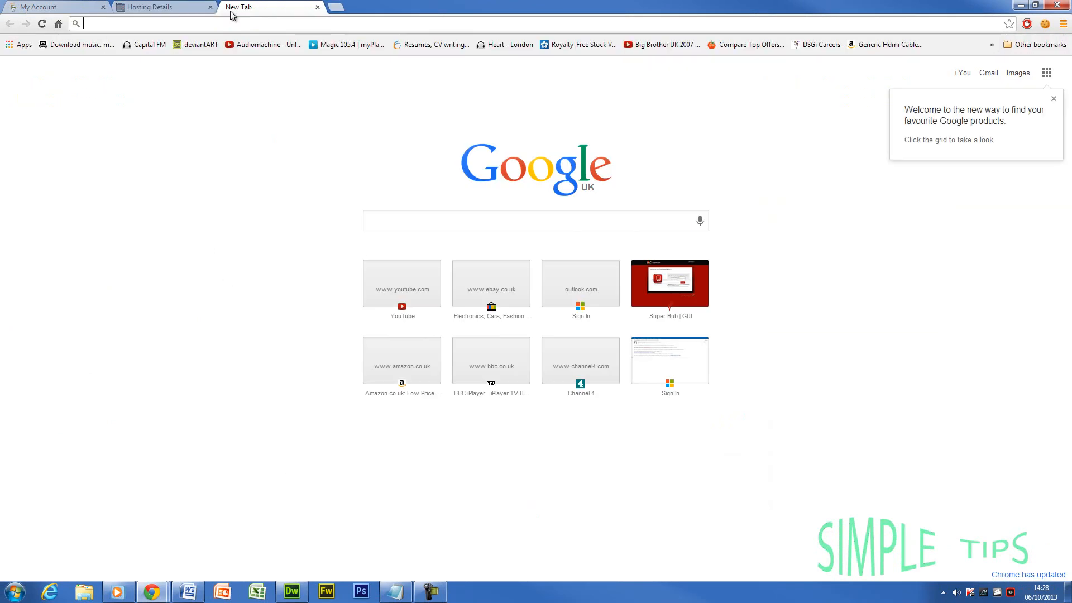
text(yourpcperfect.com)
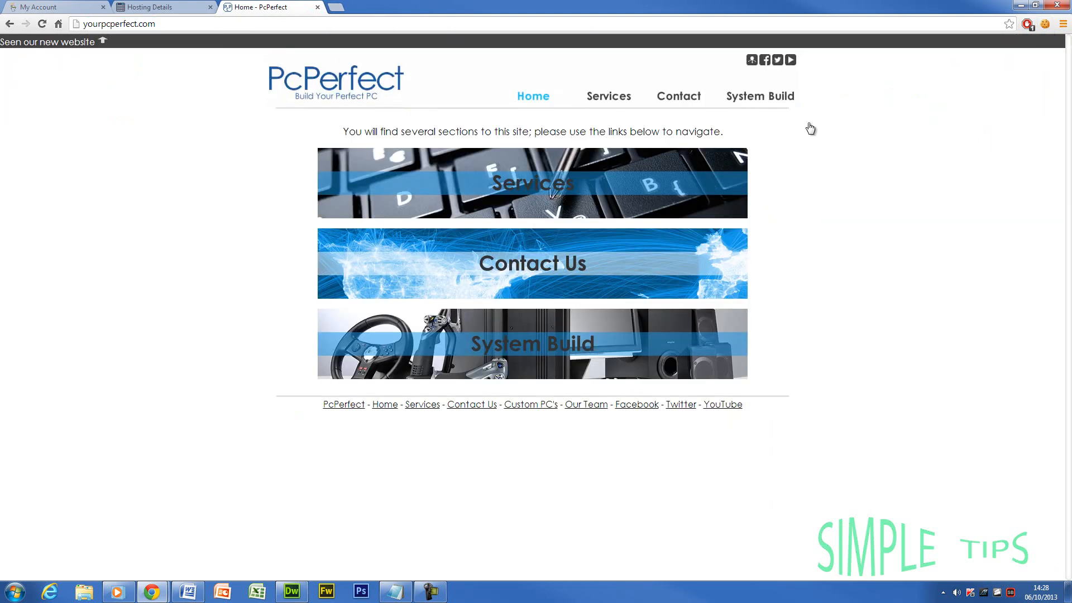
mouse_move(418, 169)
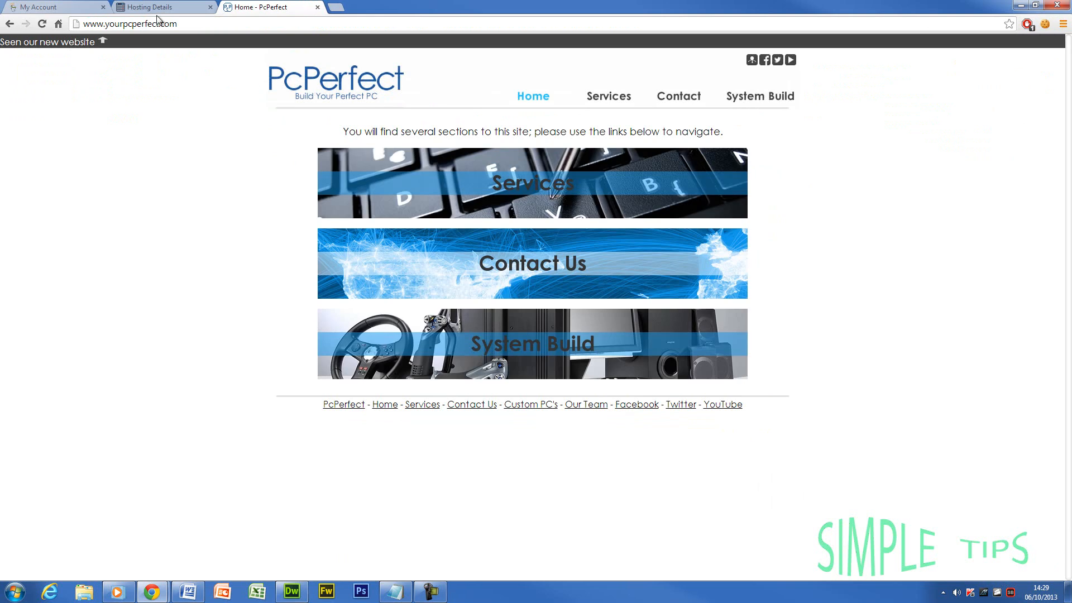
click(157, 8)
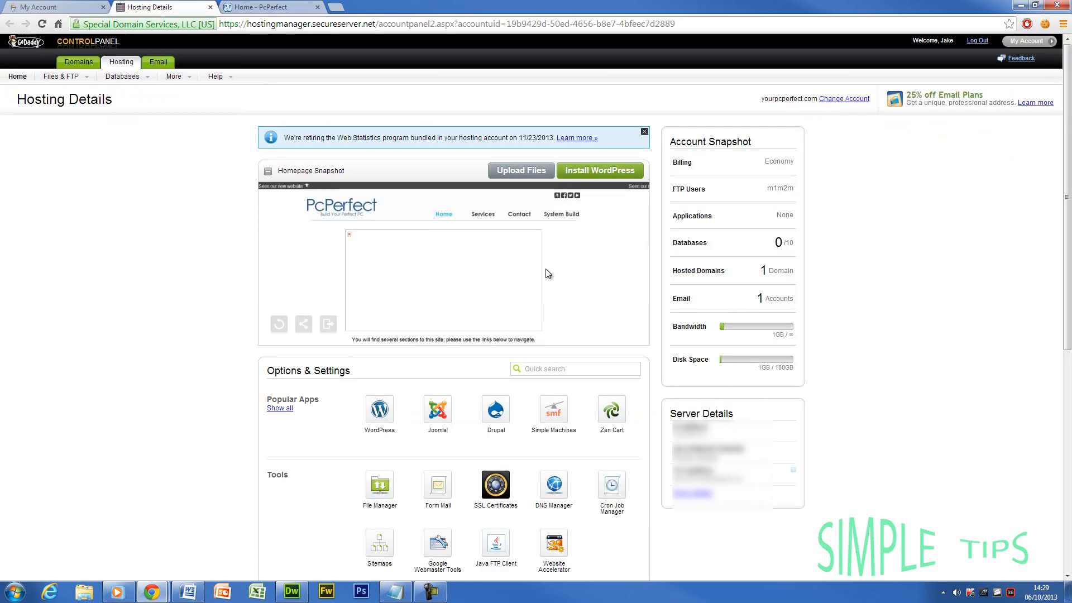
Scroll down to Settings and open FTP Users to see primary user m1m2m.
scroll(down, 3)
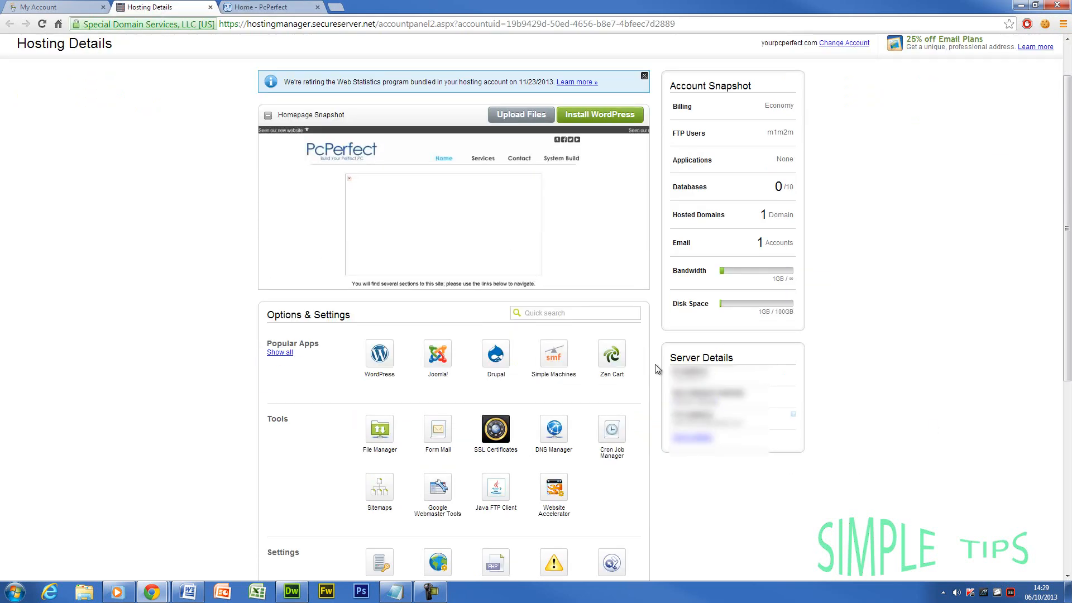
scroll(down, 3)
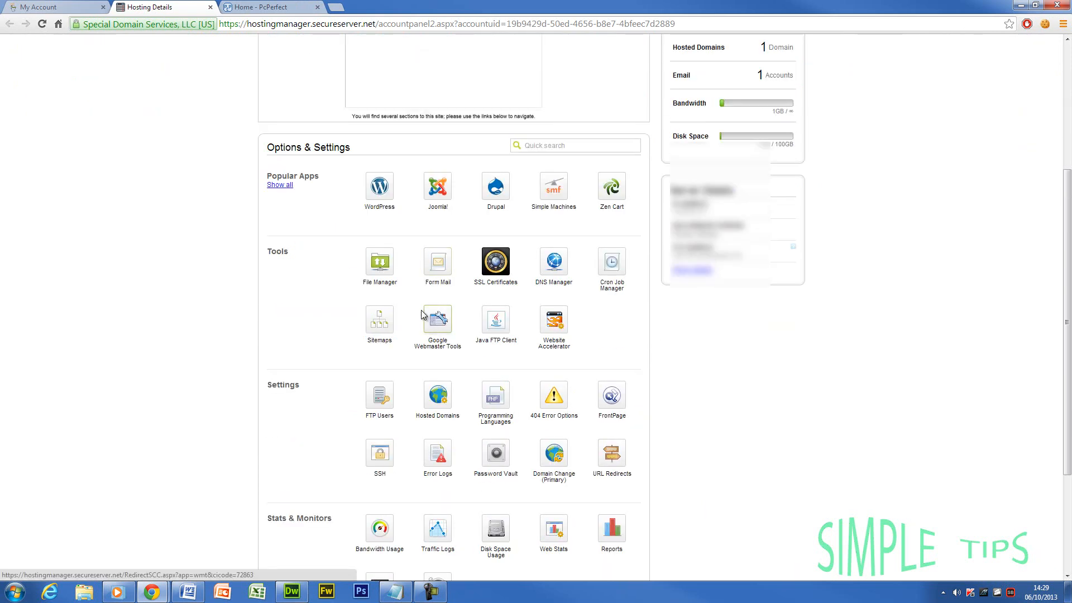
scroll(down, 3)
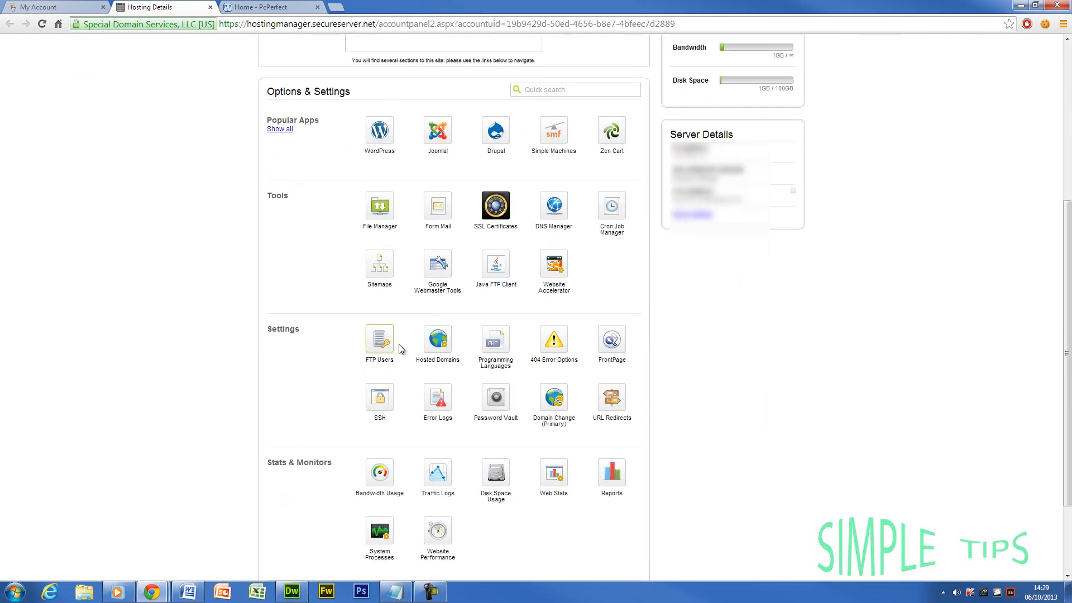
click(379, 338)
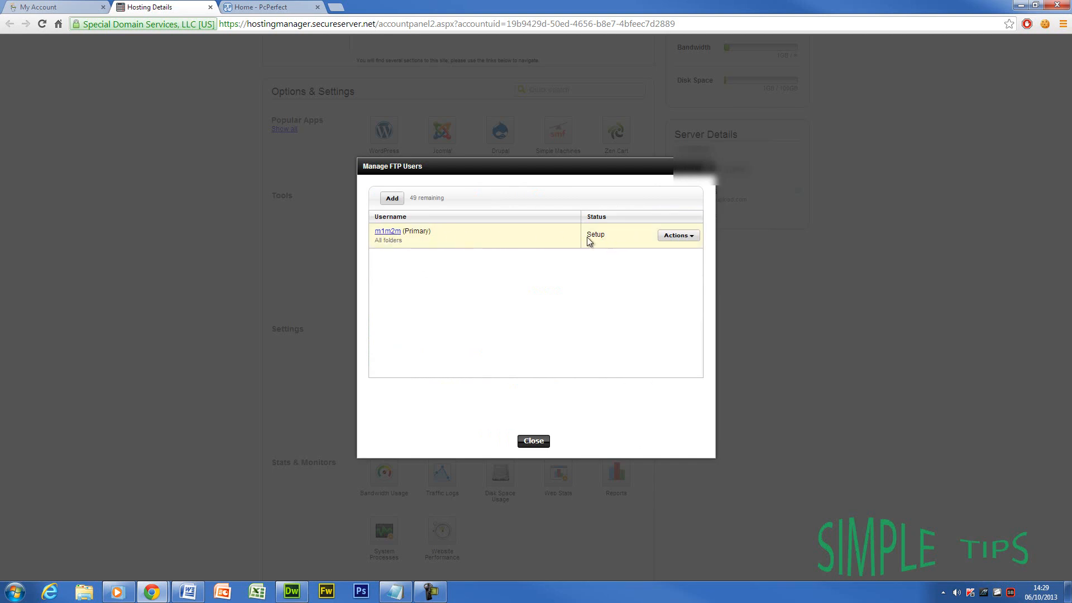
mouse_move(538, 254)
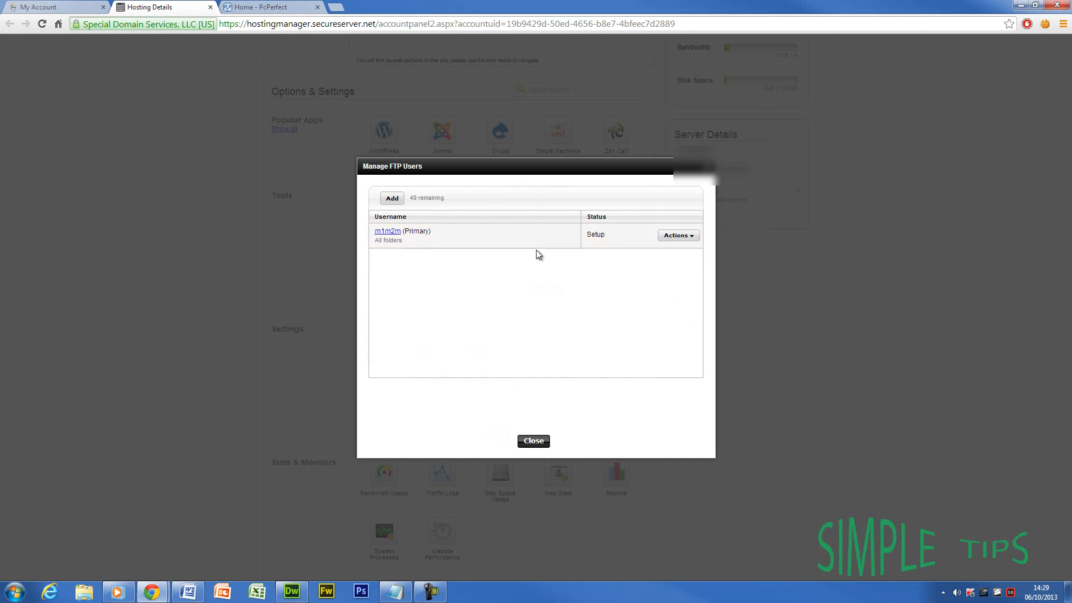
mouse_move(534, 257)
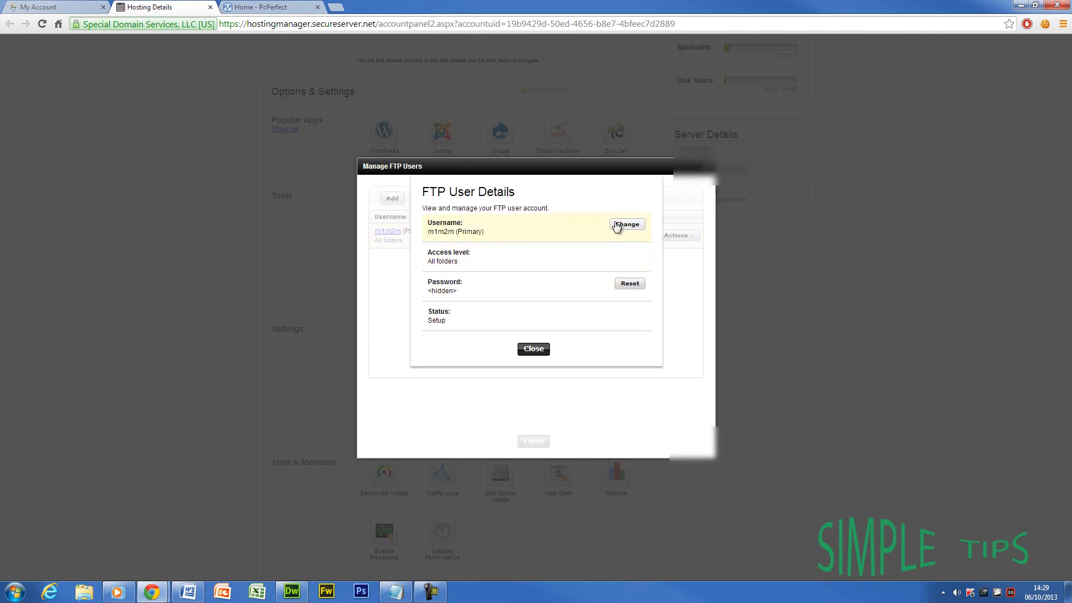
Change the primary FTP username from m1m2m to f1f2f and note it in Notepad.
click(627, 224)
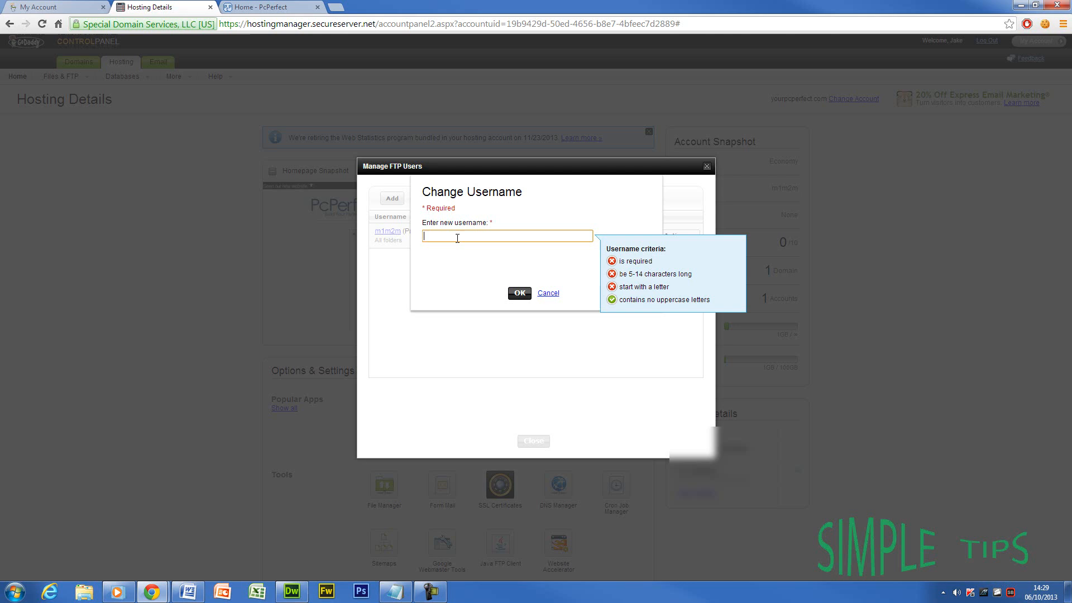
text(f1f2f)
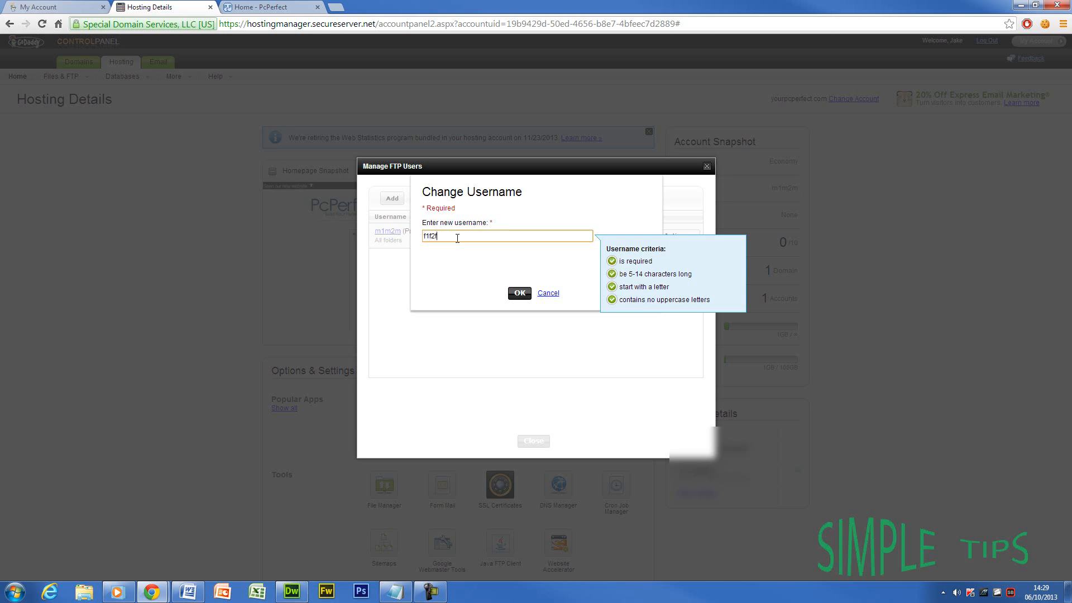
click(520, 293)
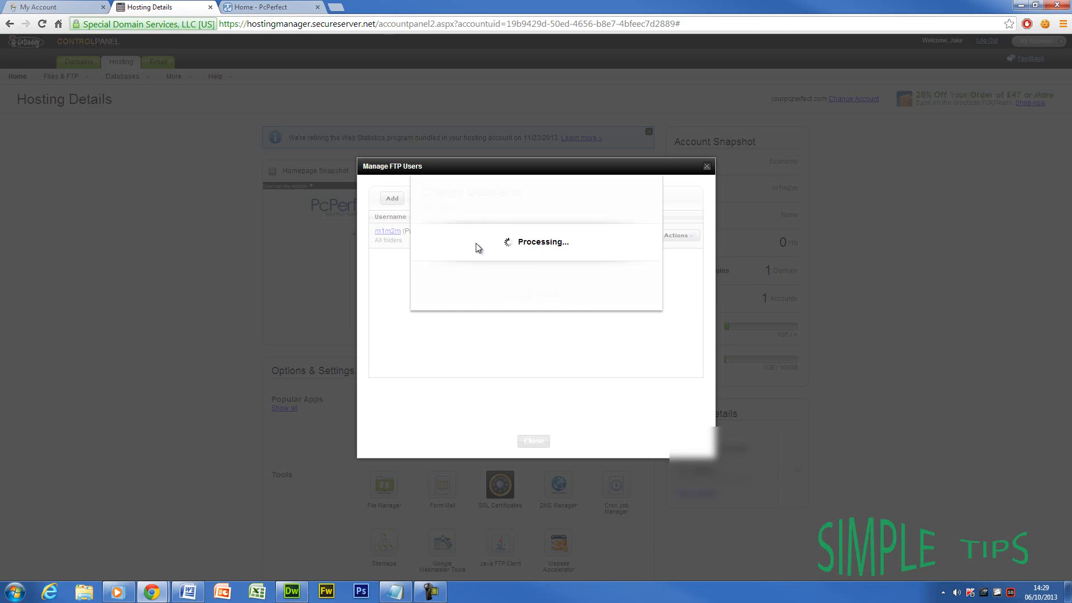
mouse_move(508, 246)
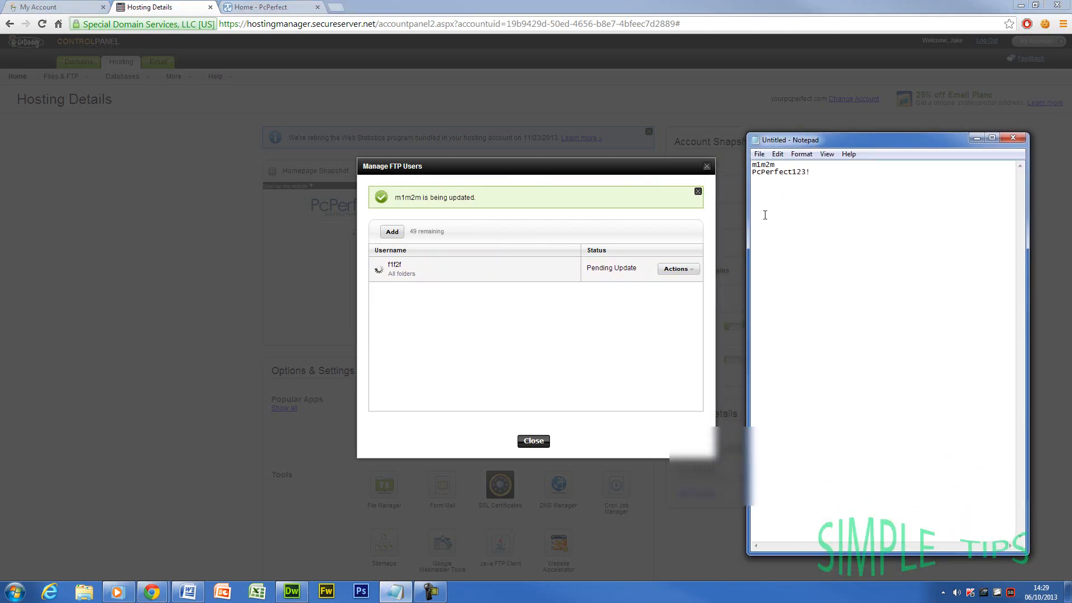
mouse_move(845, 193)
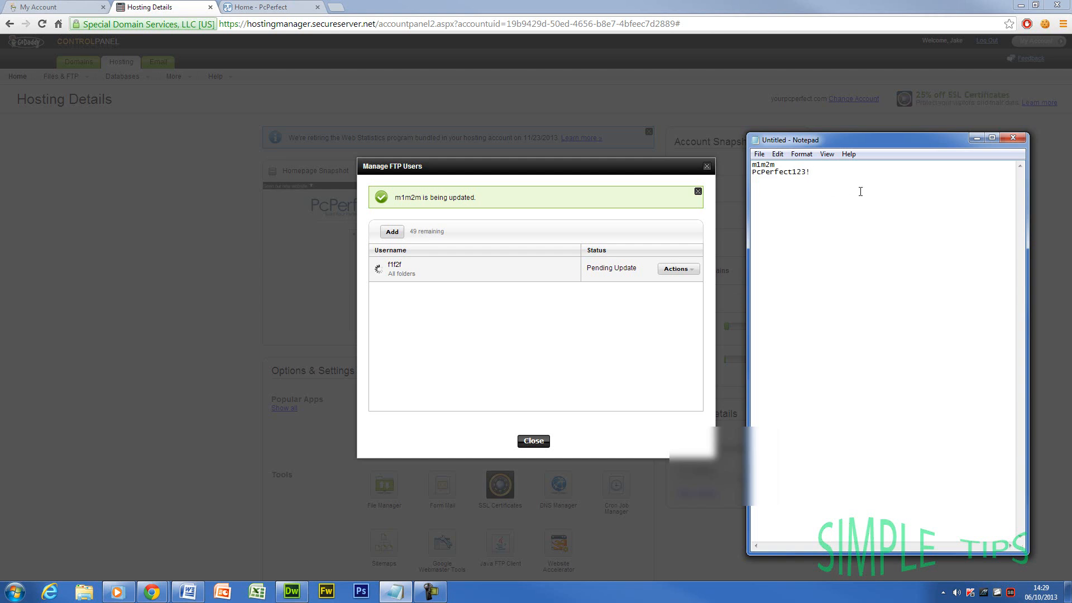
text(f1f2f)
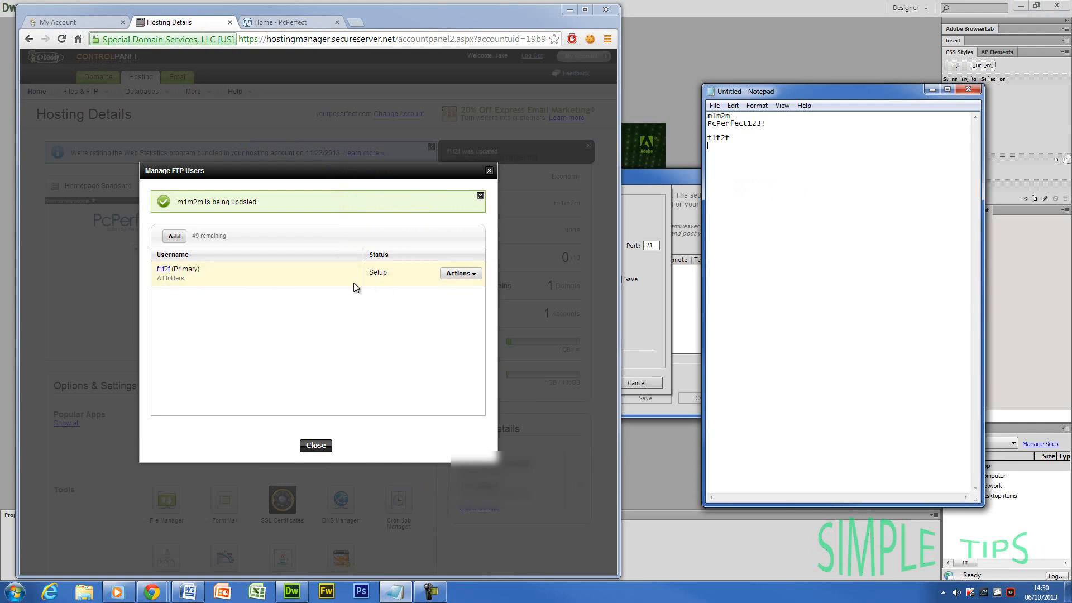
click(457, 273)
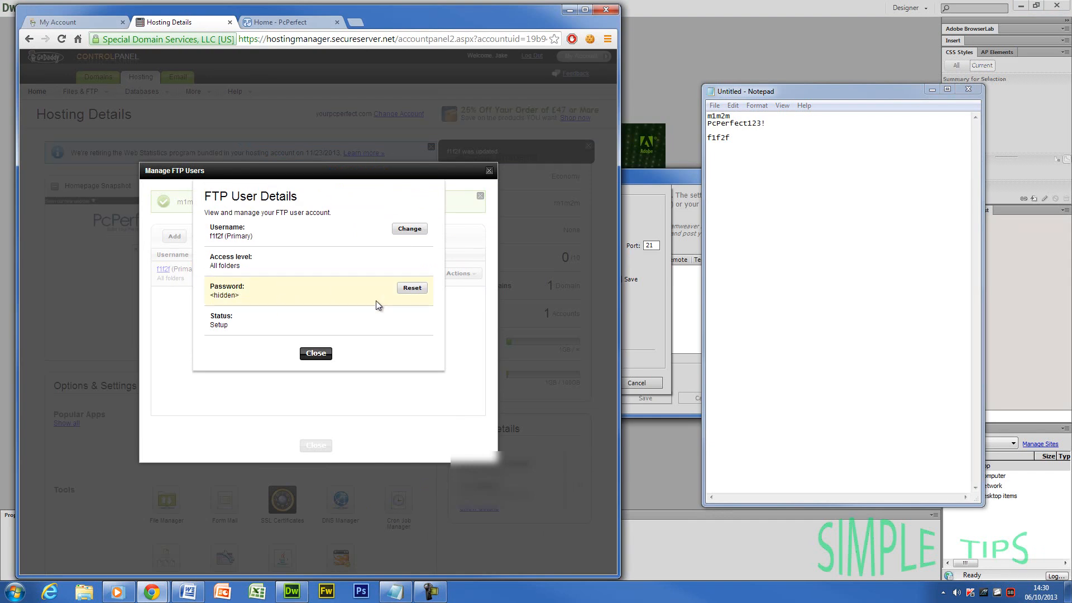
click(412, 287)
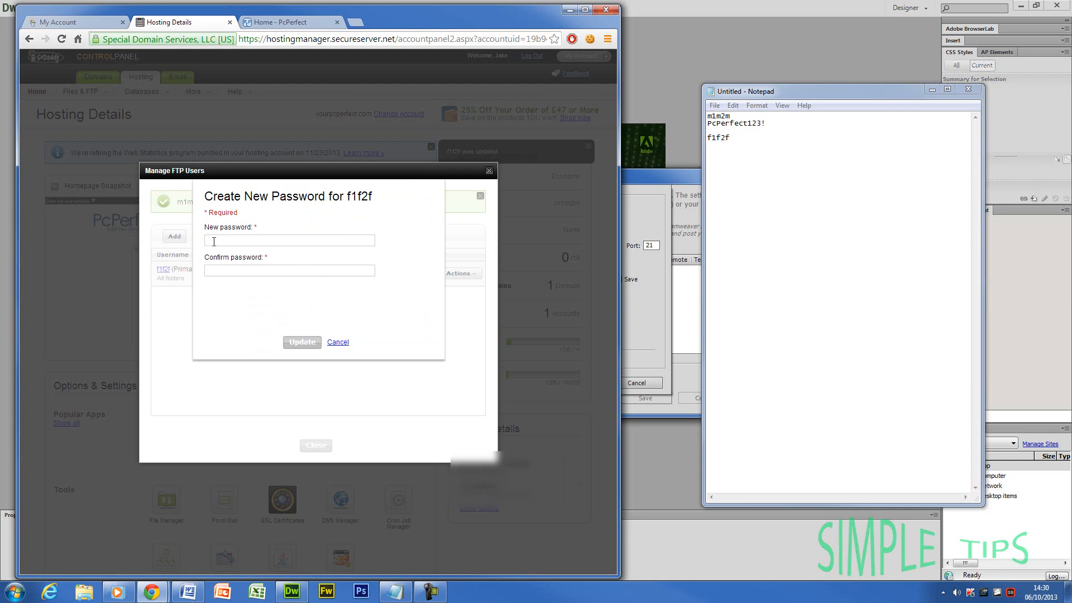
click(289, 240)
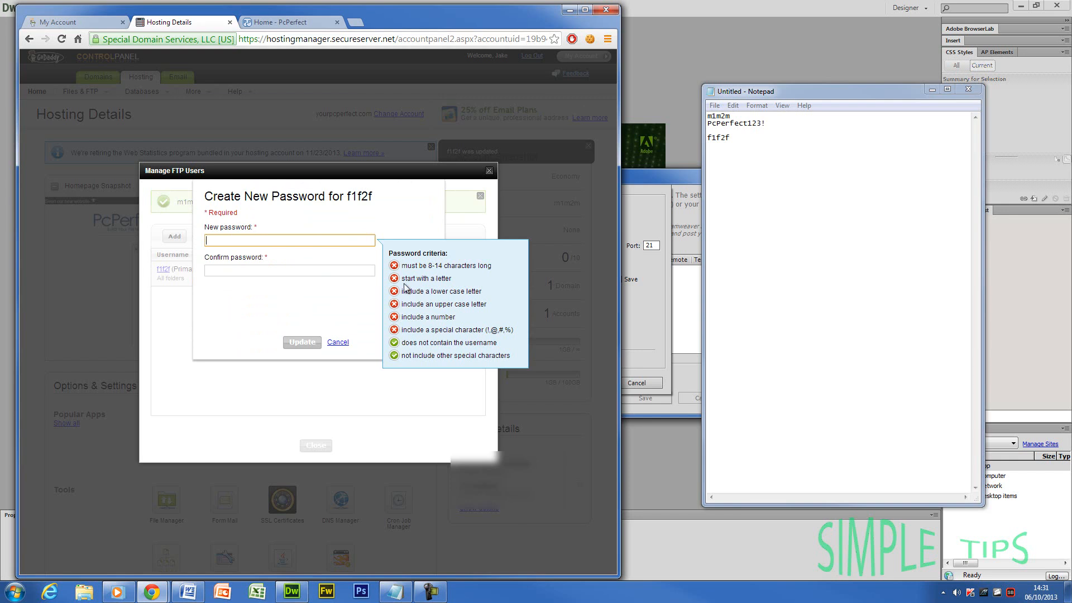
mouse_move(427, 313)
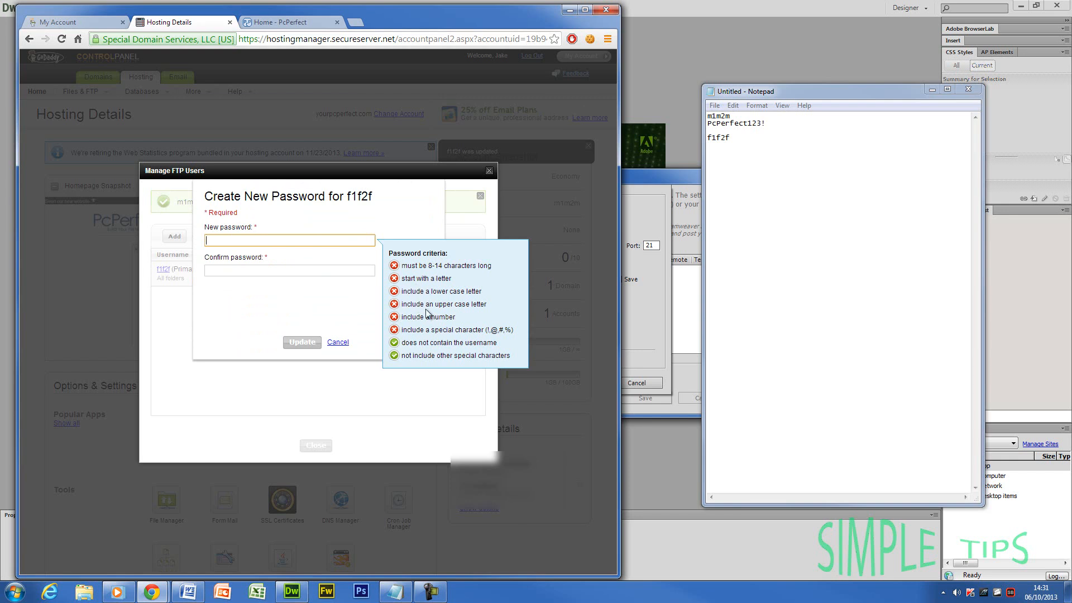
mouse_move(439, 318)
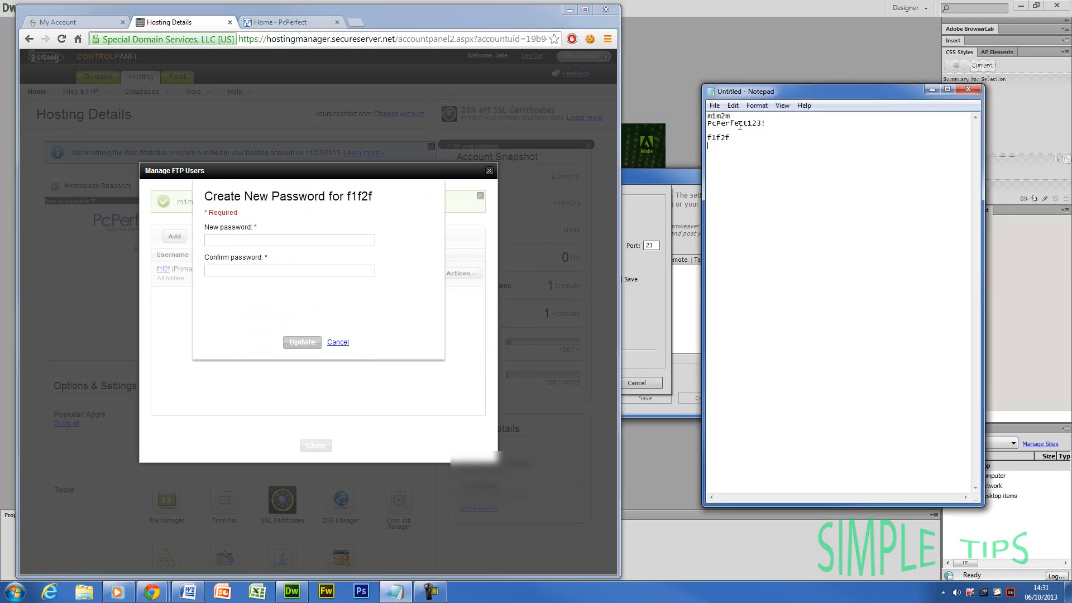
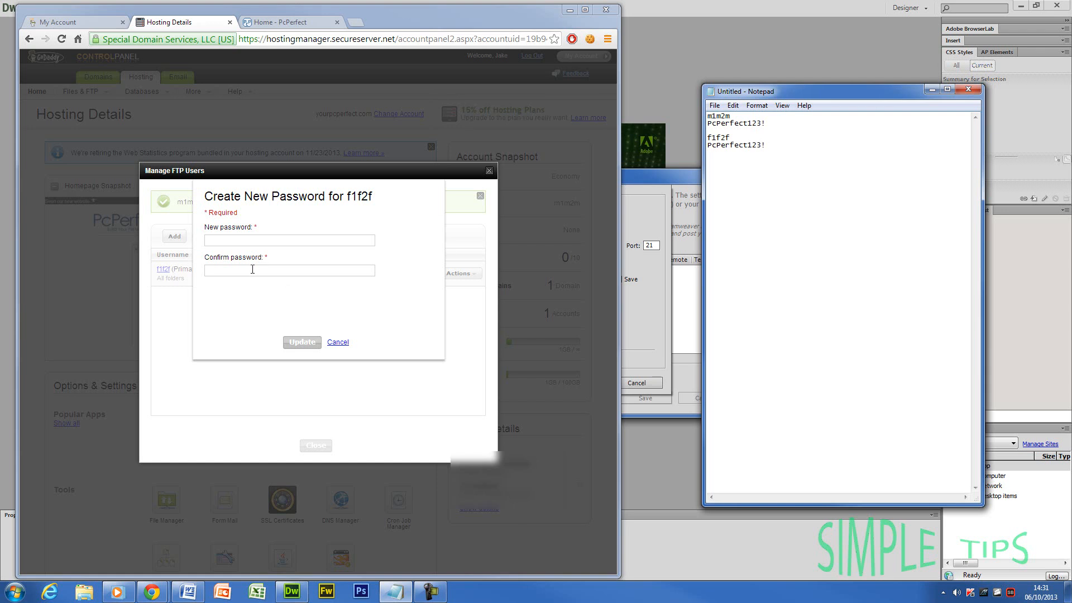
Confirm the new password using the Notepad note and save the update.
click(289, 240)
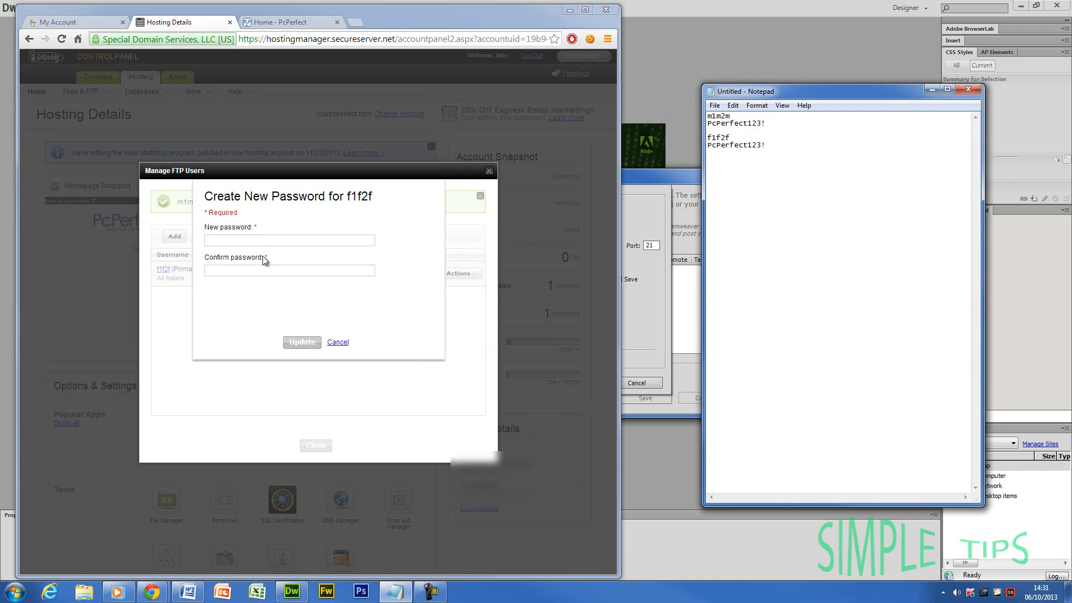
click(289, 241)
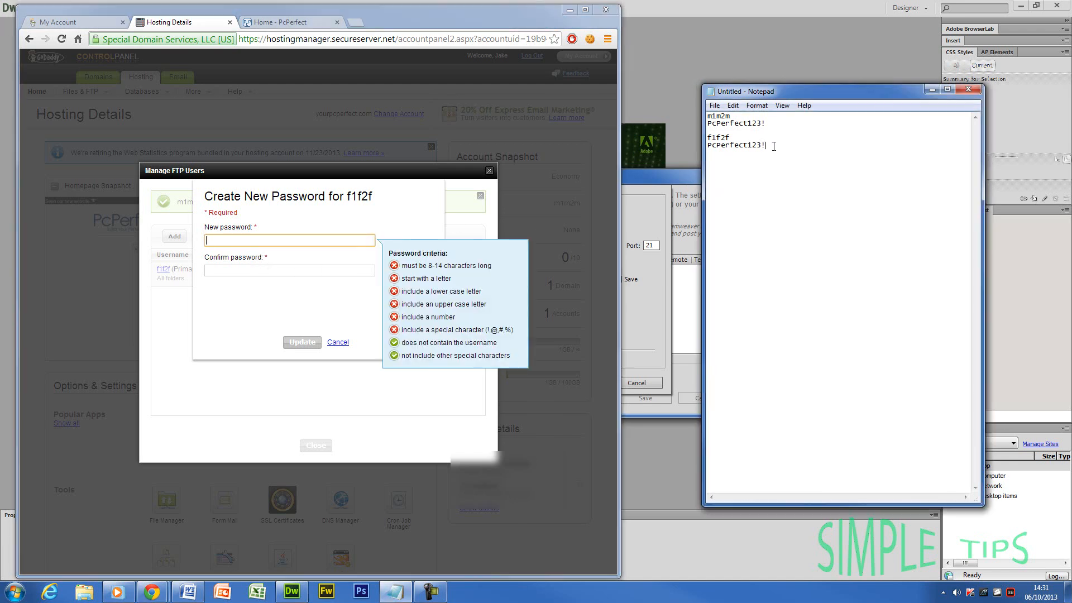
triple_click(737, 145)
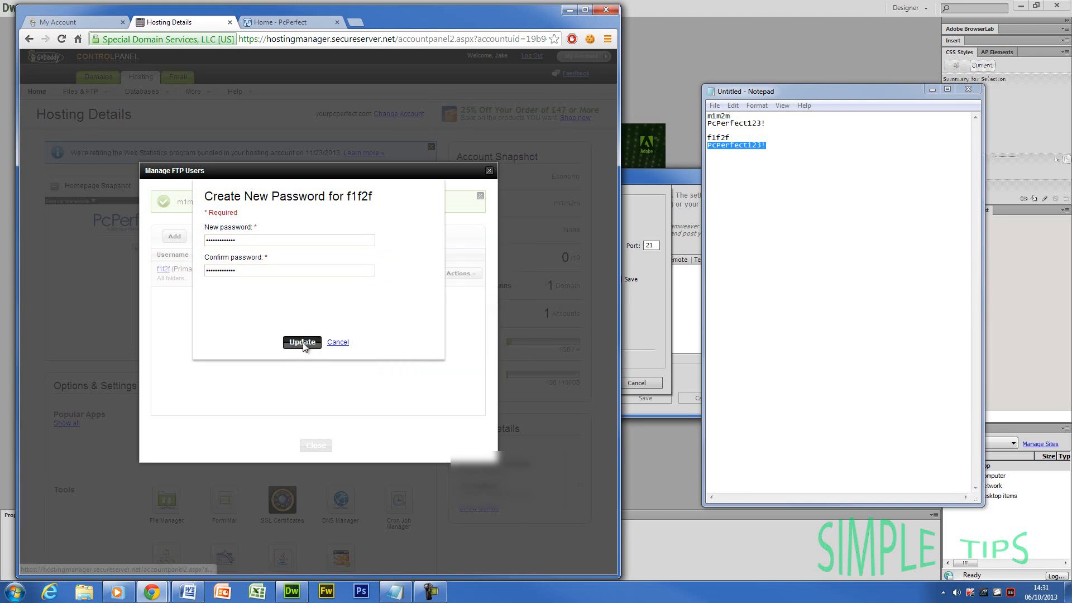
click(302, 342)
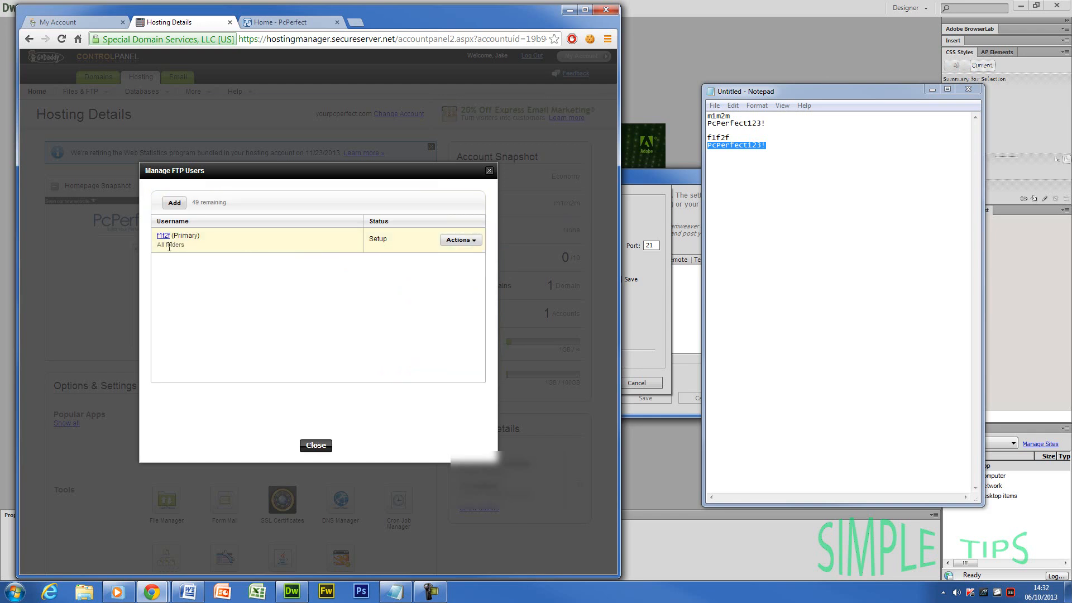
mouse_move(179, 245)
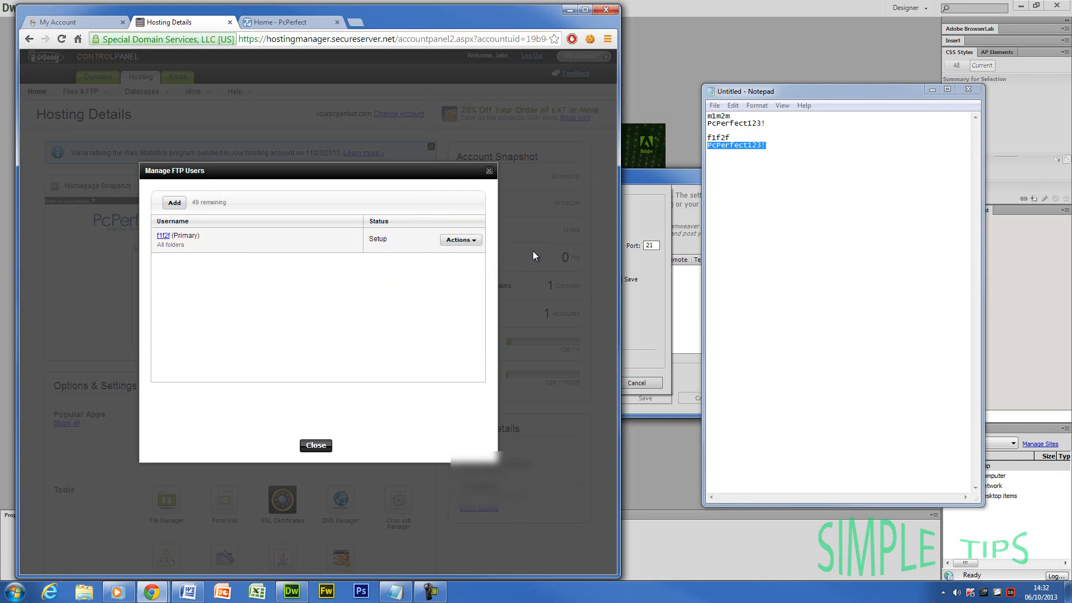
mouse_move(245, 213)
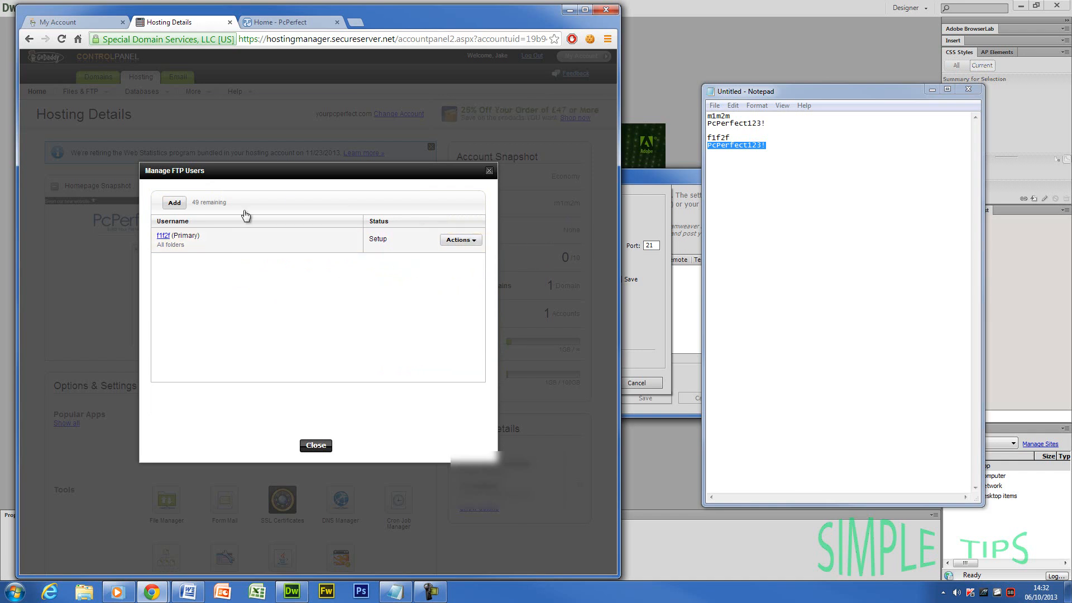
mouse_move(400, 273)
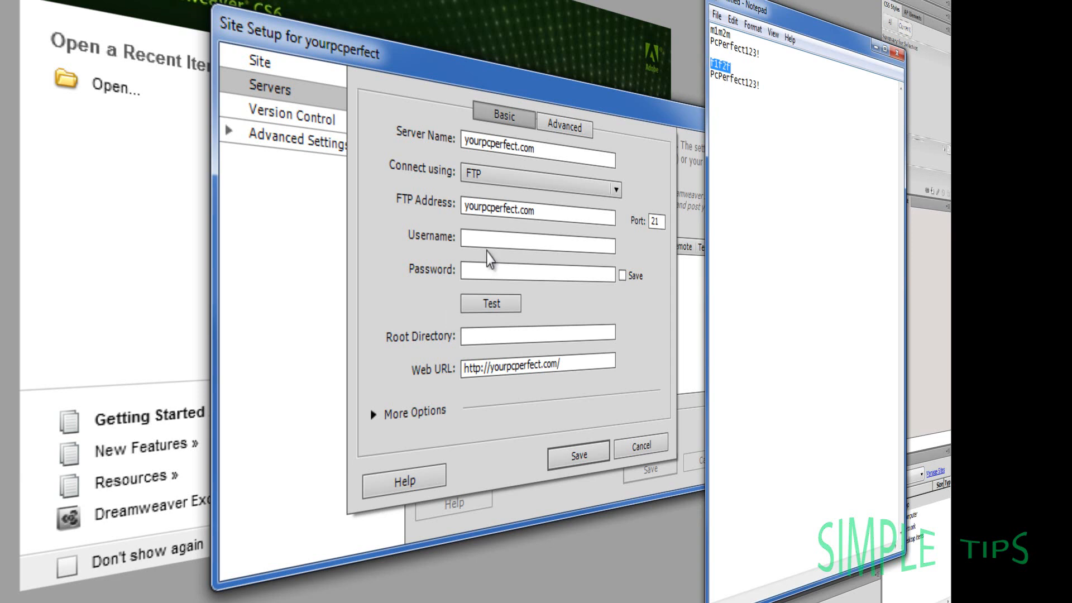
Enter FTP username f1f2f and password, test the connection, and dismiss the success message.
text(f1f2f)
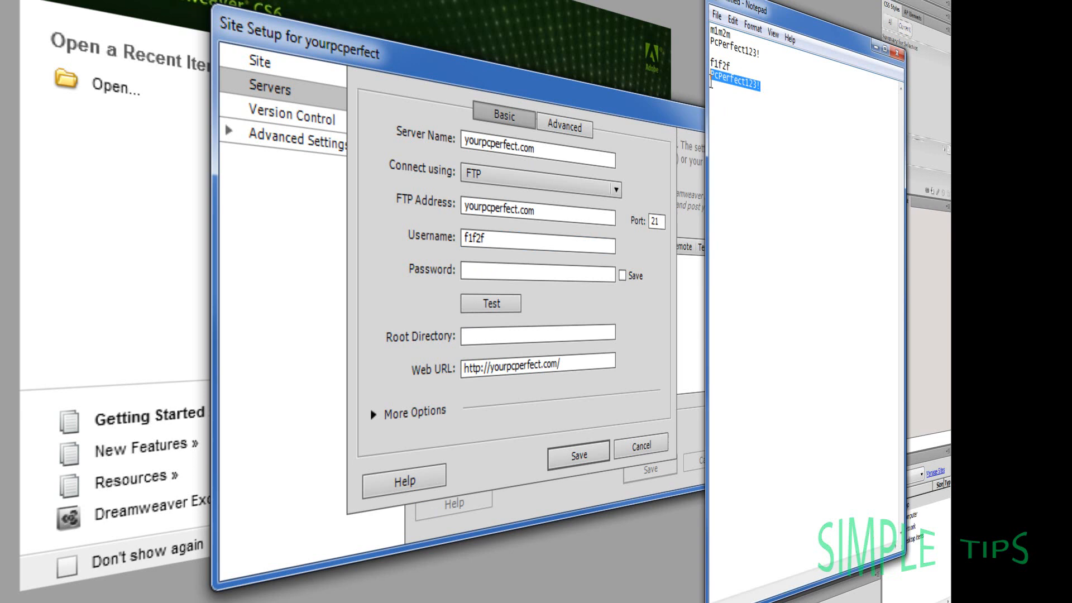
click(537, 275)
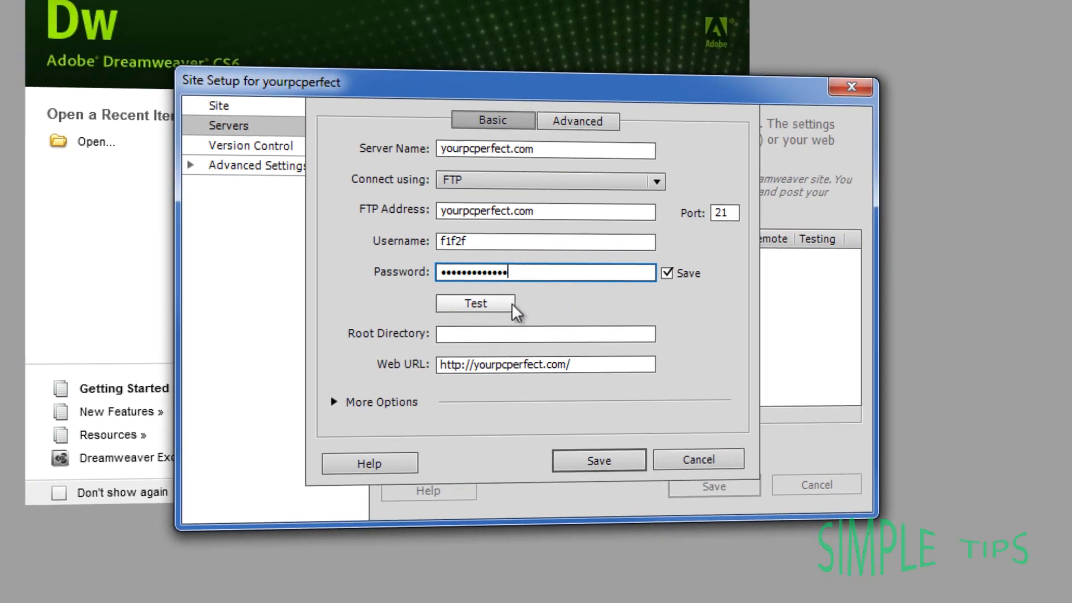
mouse_move(483, 314)
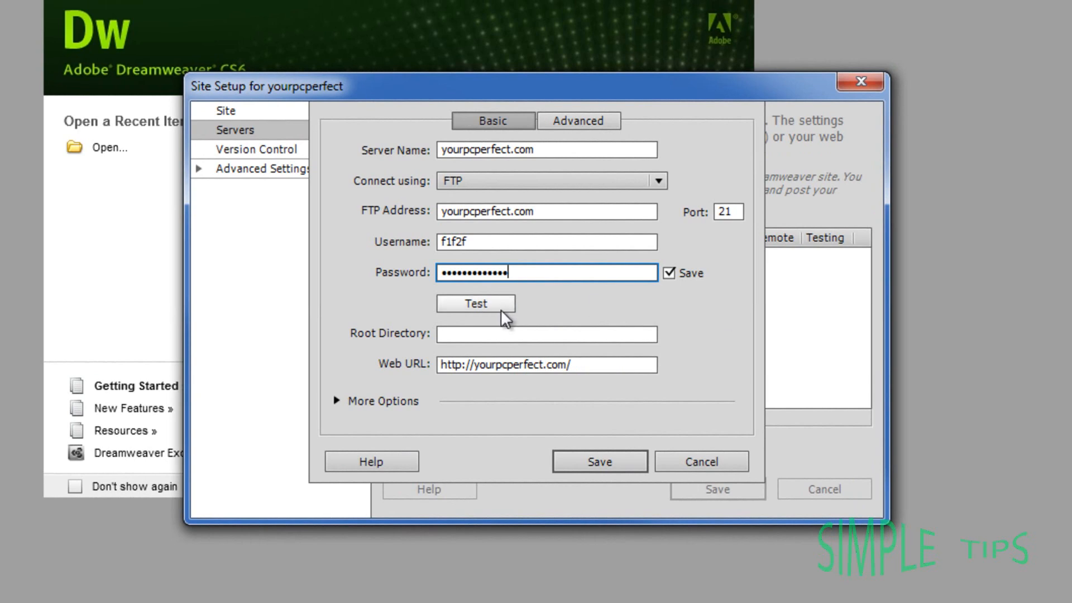
click(476, 304)
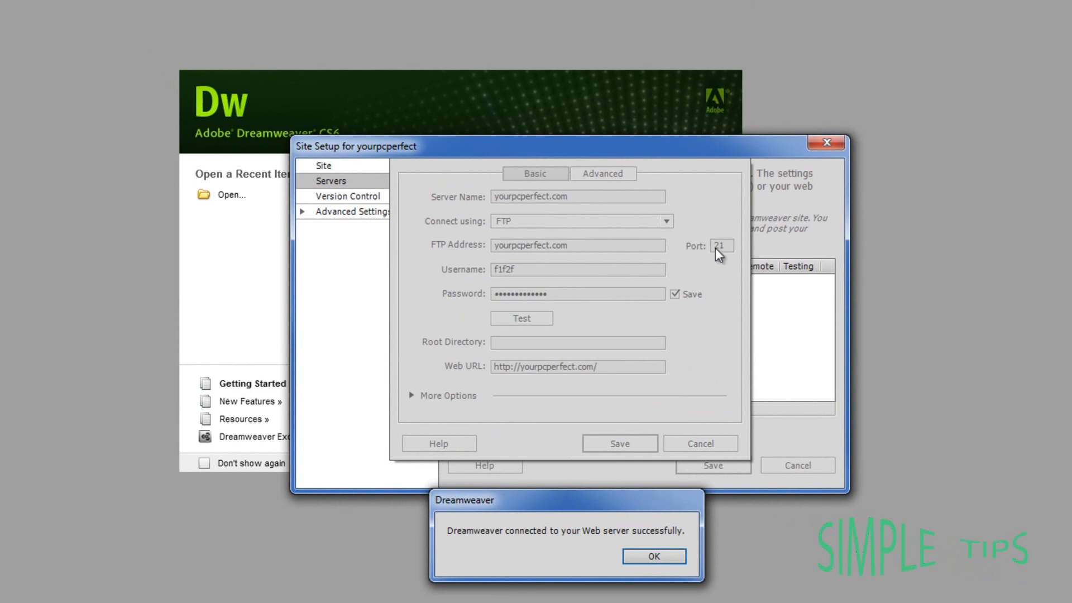
mouse_move(553, 288)
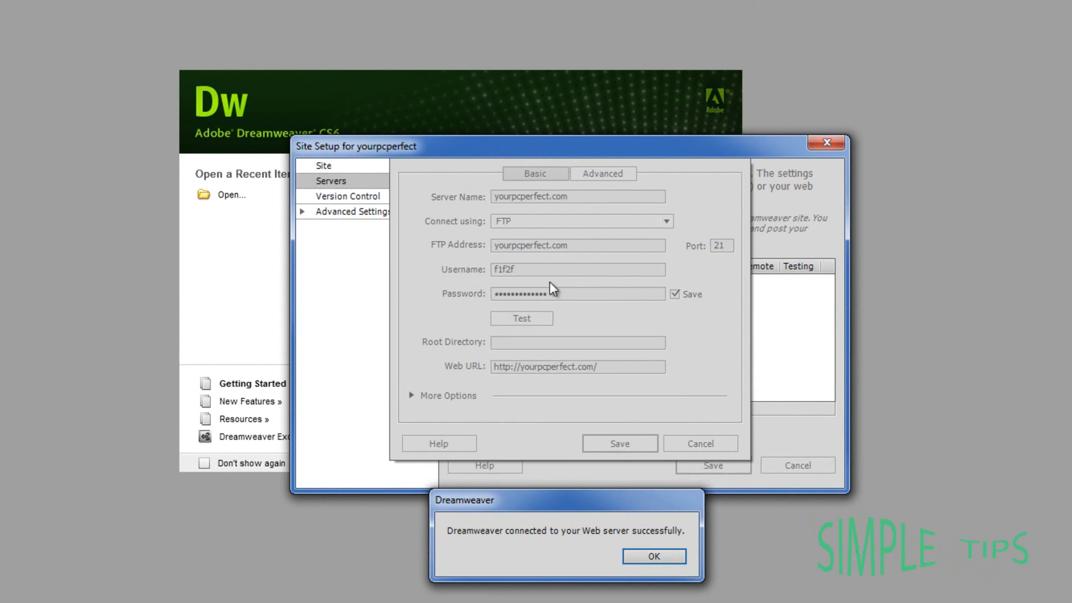
mouse_move(497, 254)
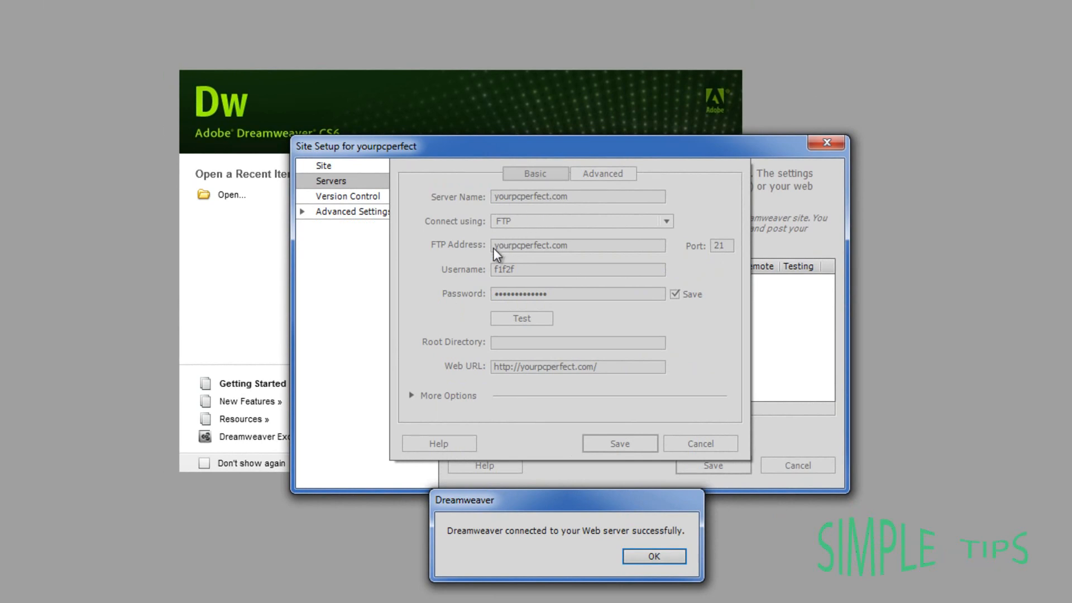
mouse_move(544, 217)
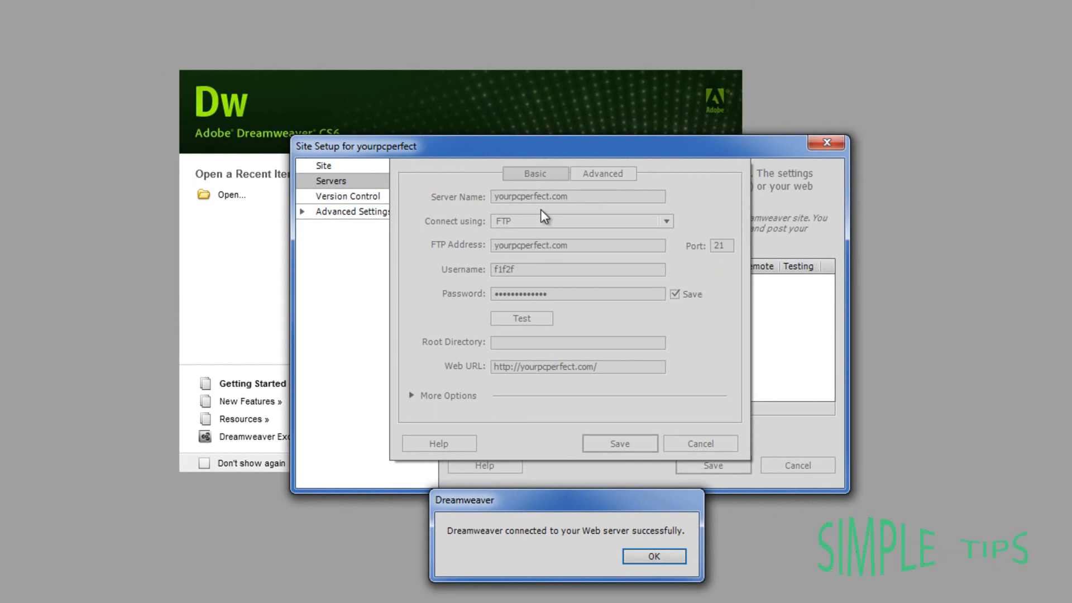
mouse_move(483, 304)
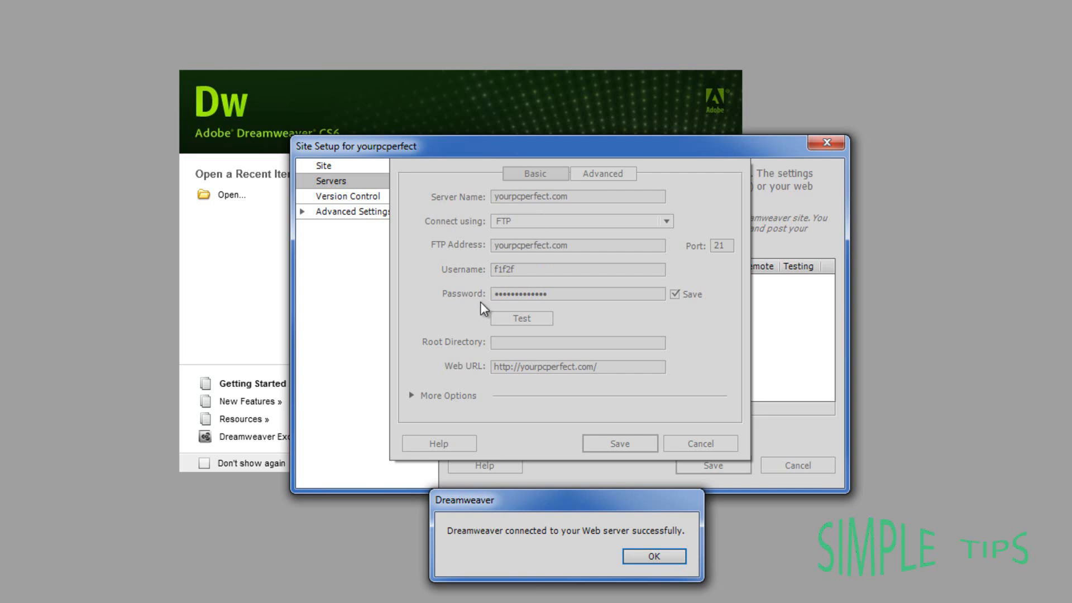
mouse_move(653, 557)
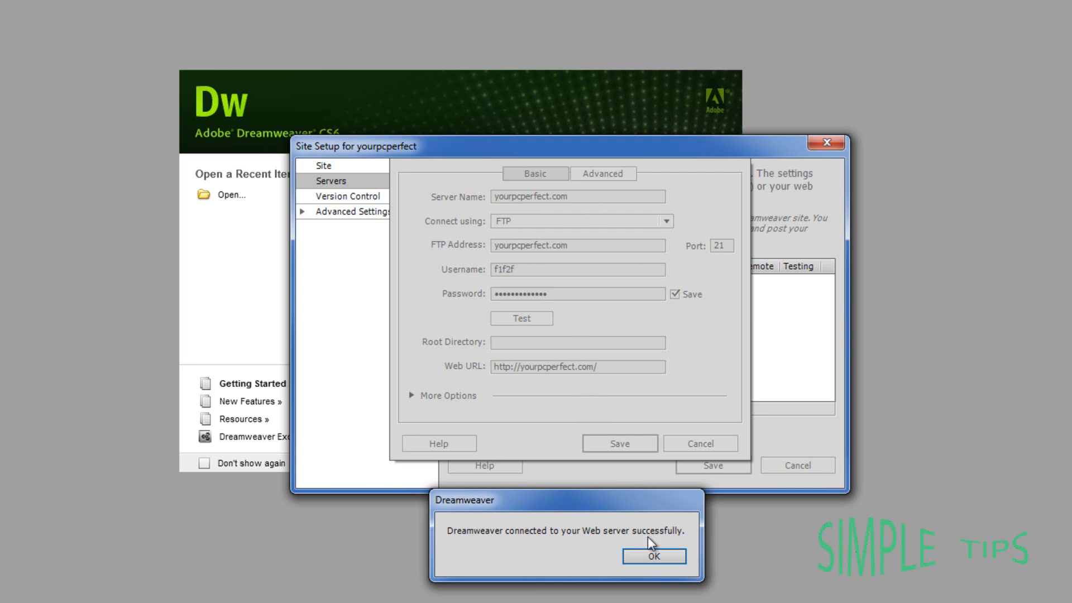
click(654, 557)
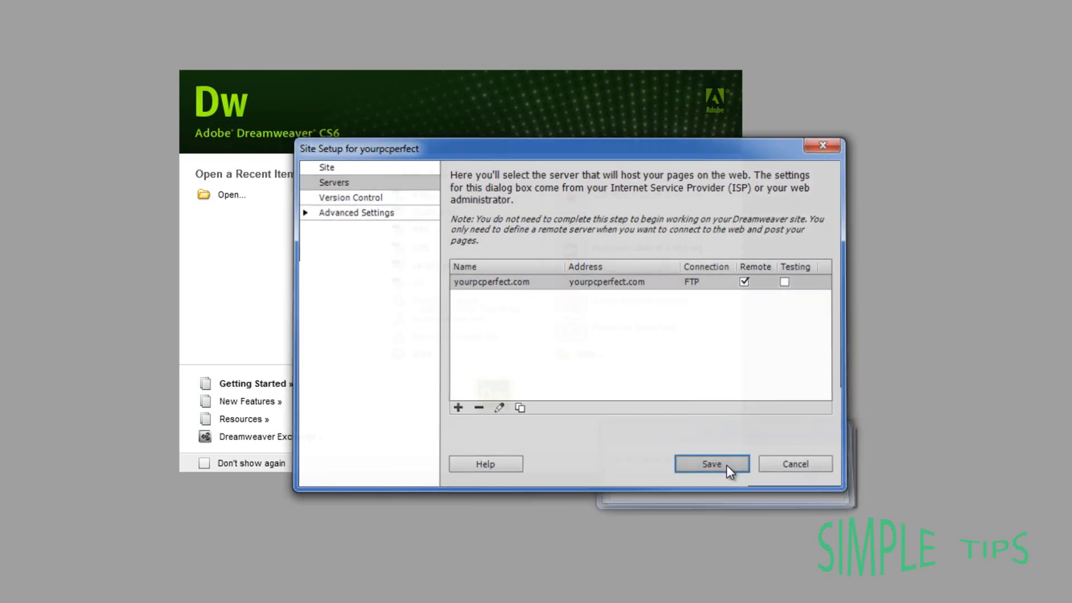
Save the GoDaddy server settings and switch the Files panel to Remote server view.
click(712, 464)
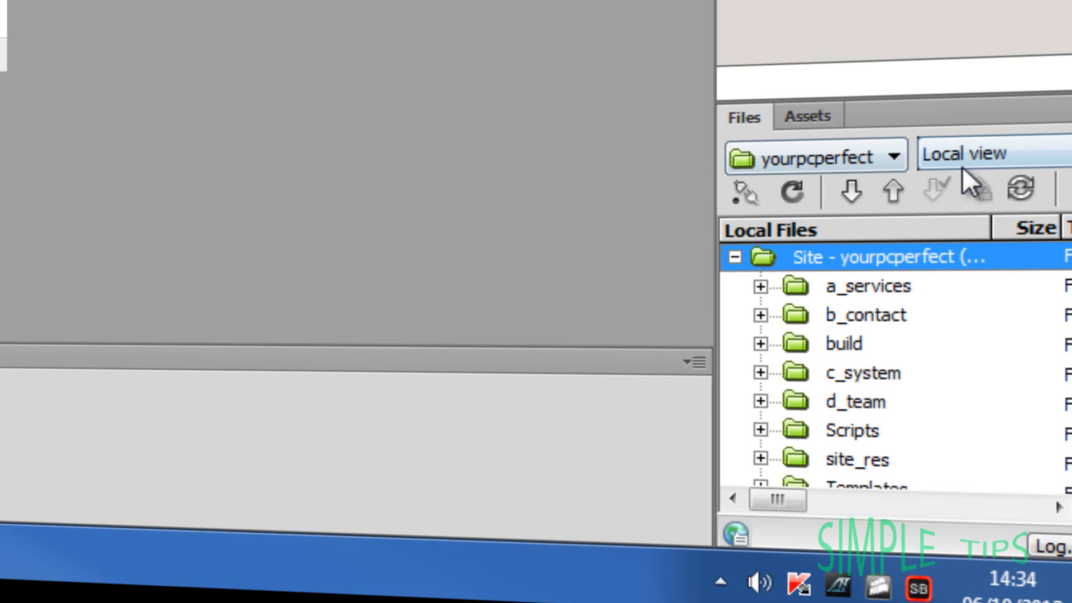
click(990, 158)
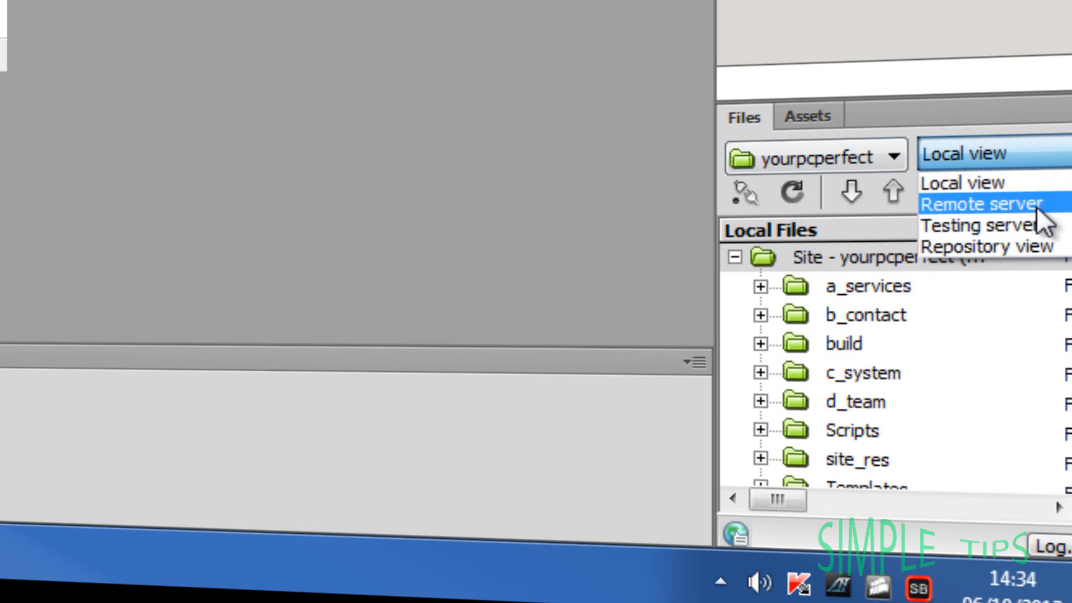
click(990, 202)
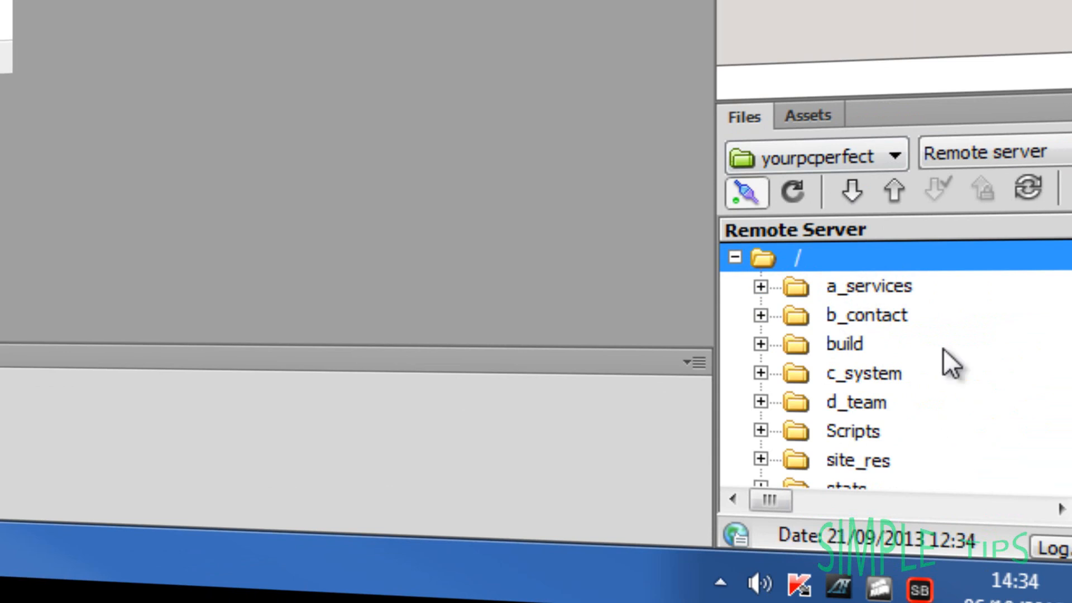
scroll(down, 3)
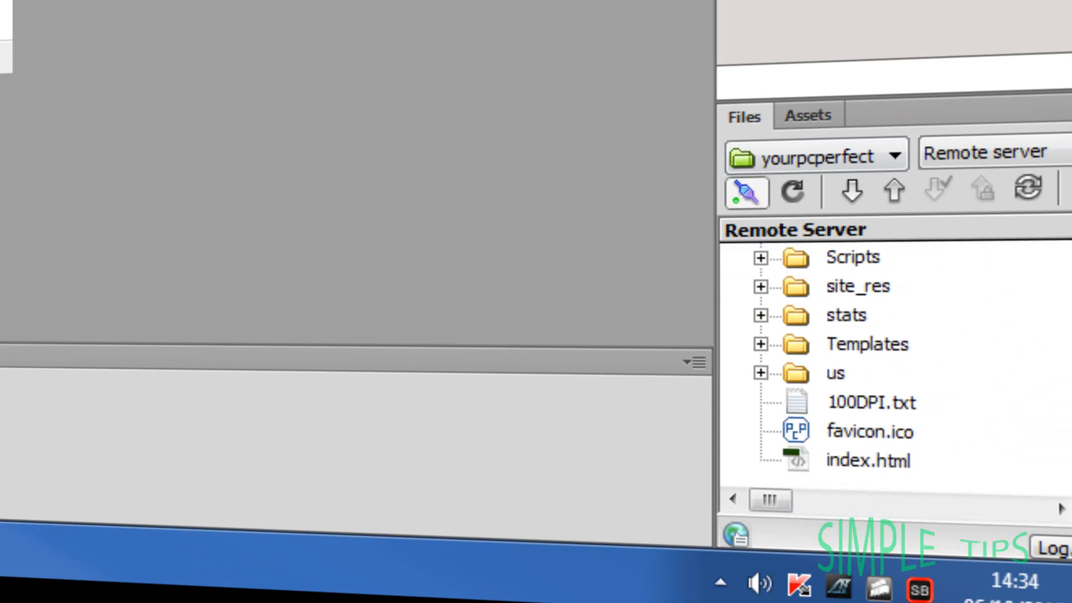
click(990, 155)
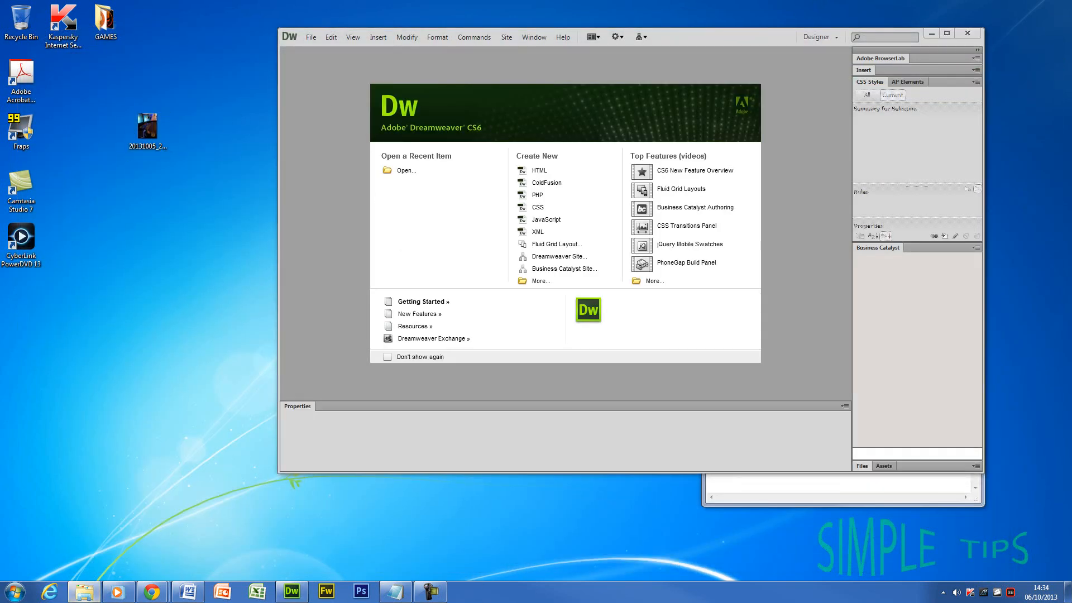
Rename the JPEG in Z Website > yourpcperfect > us to 'test'.
click(85, 591)
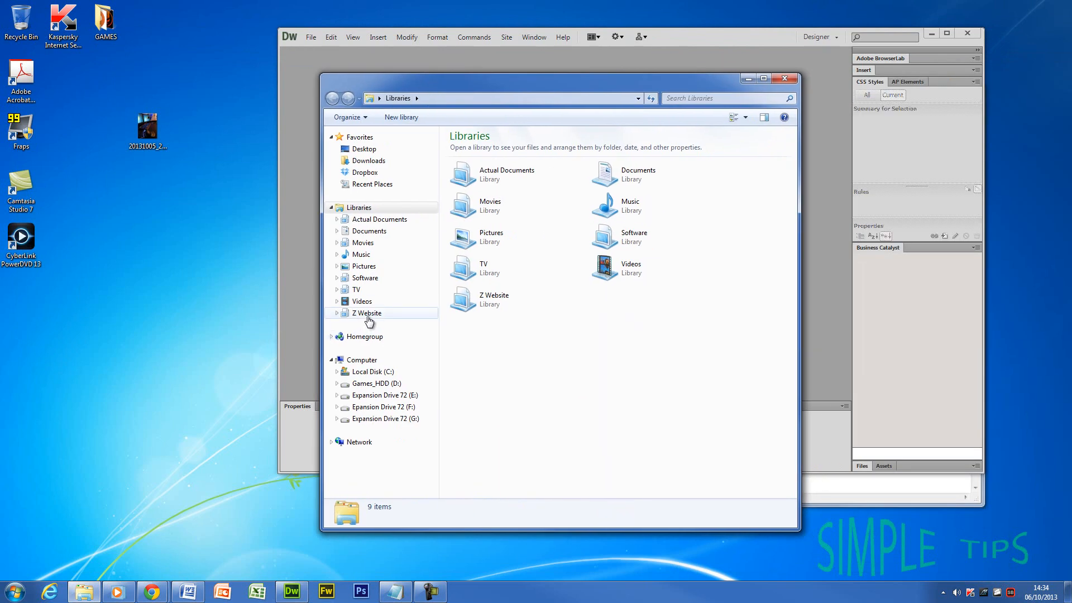
double_click(365, 313)
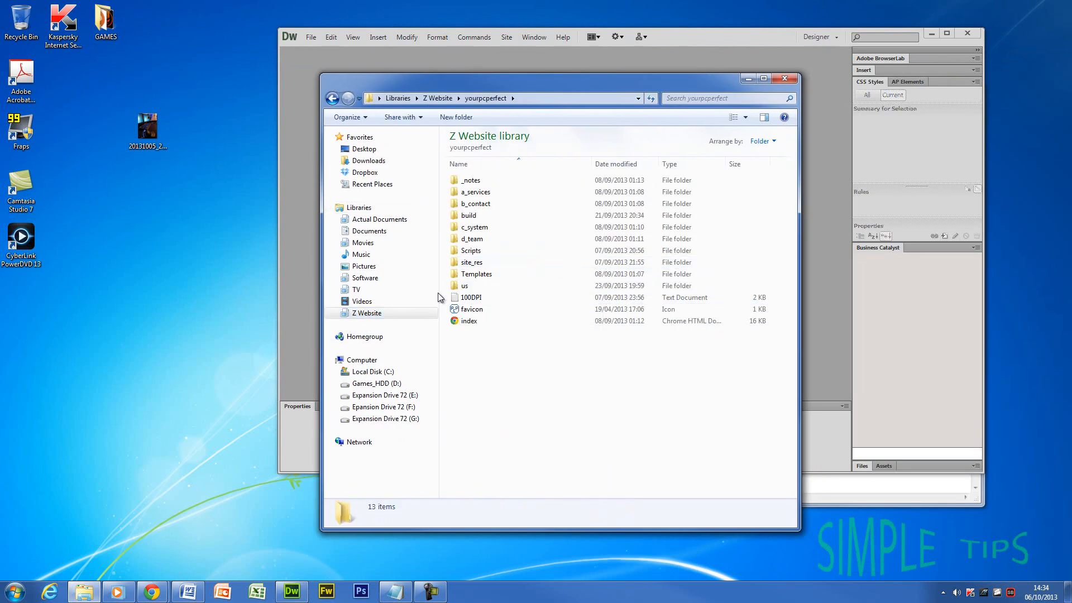
double_click(464, 285)
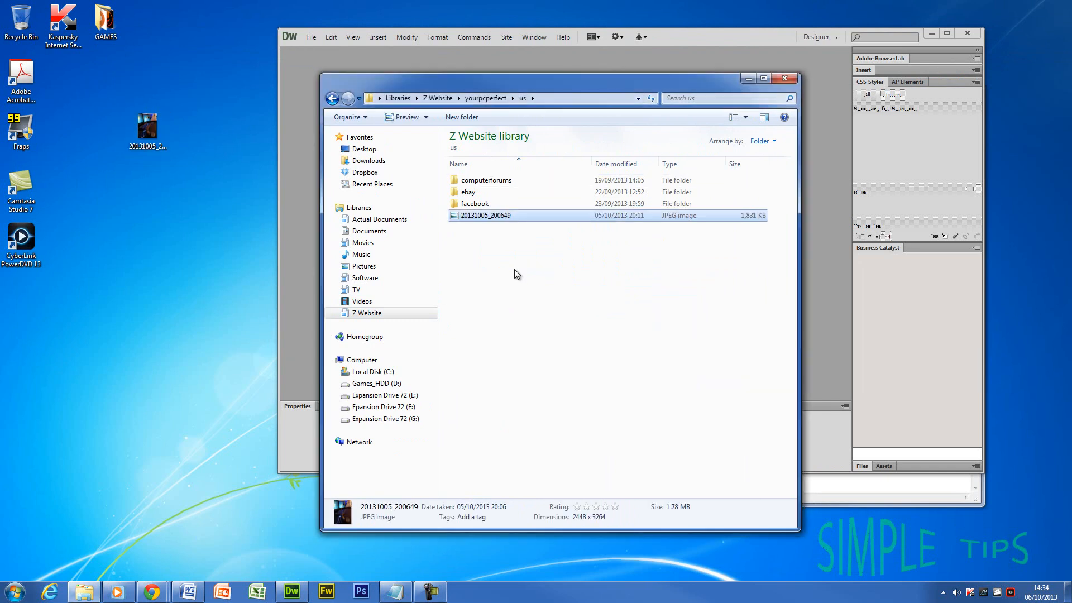
right_click(486, 215)
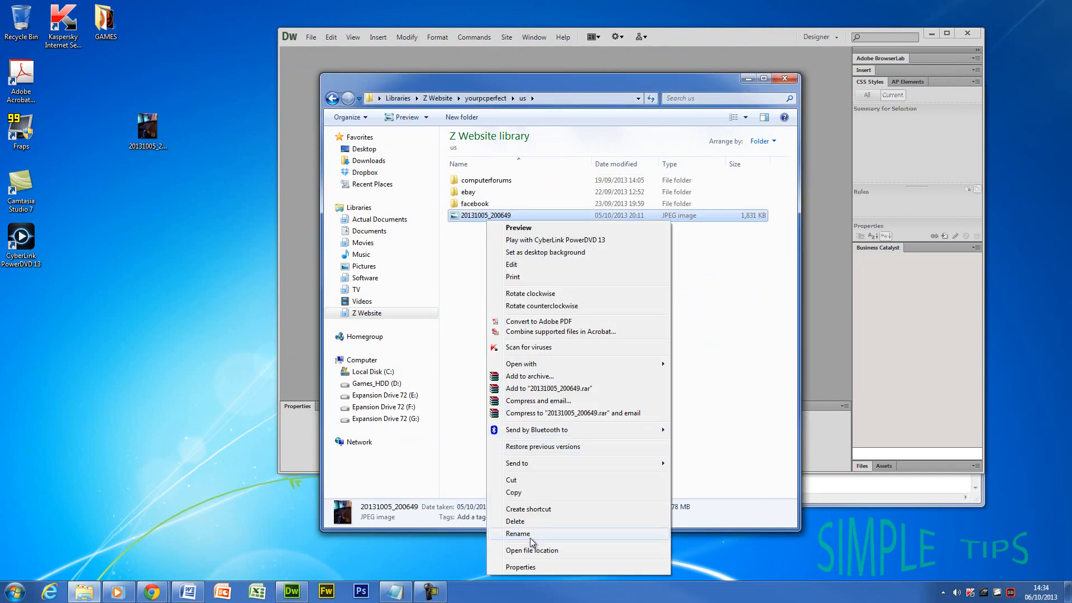
click(519, 533)
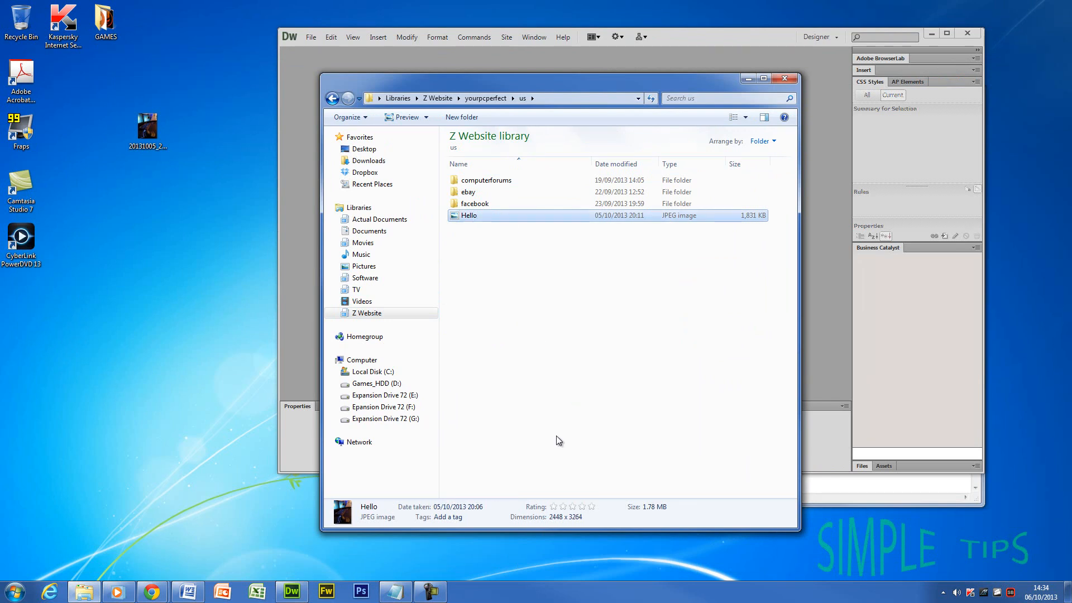
text(test)
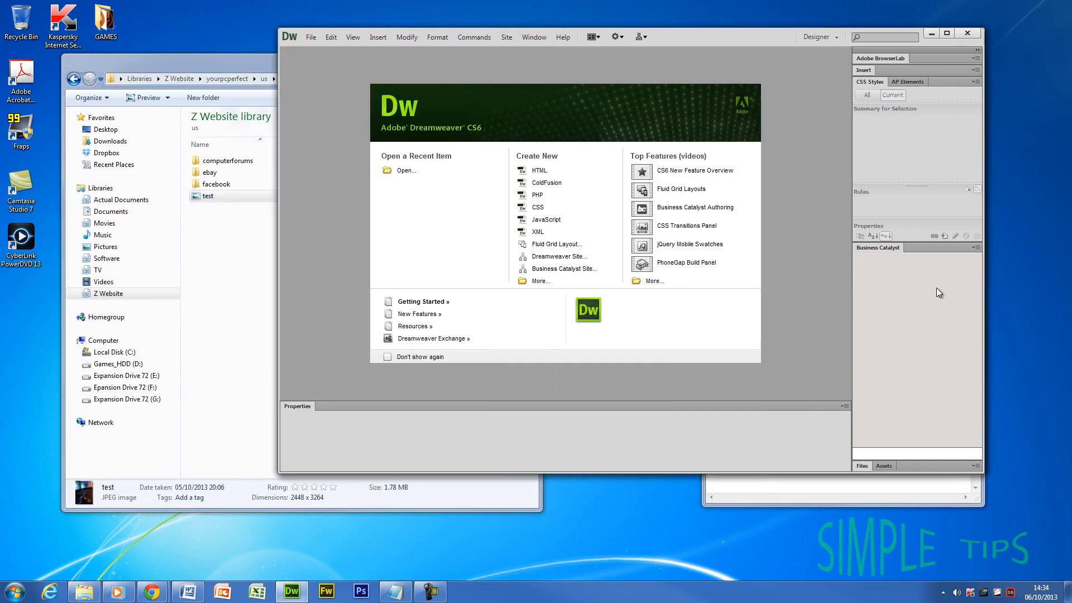
Put test.jpg from the us folder onto the server and dismiss the upload window.
click(950, 32)
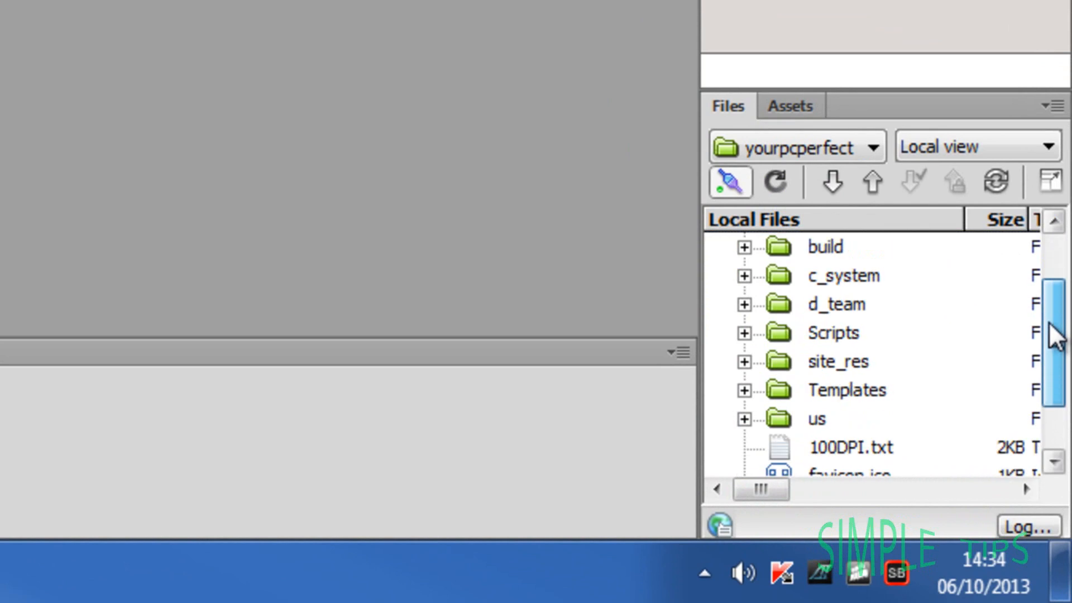
click(743, 420)
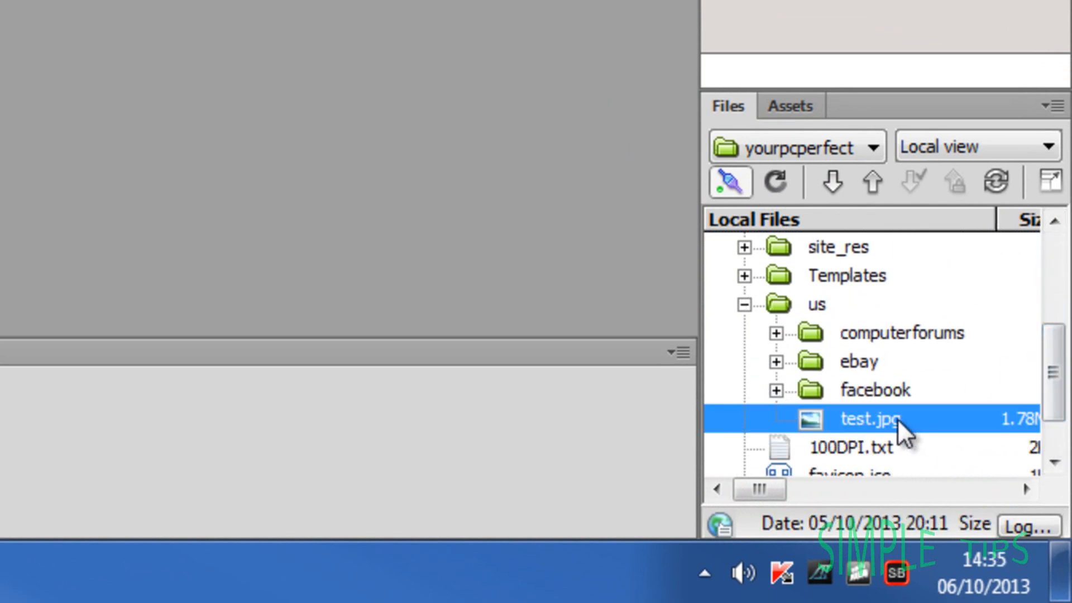
click(870, 185)
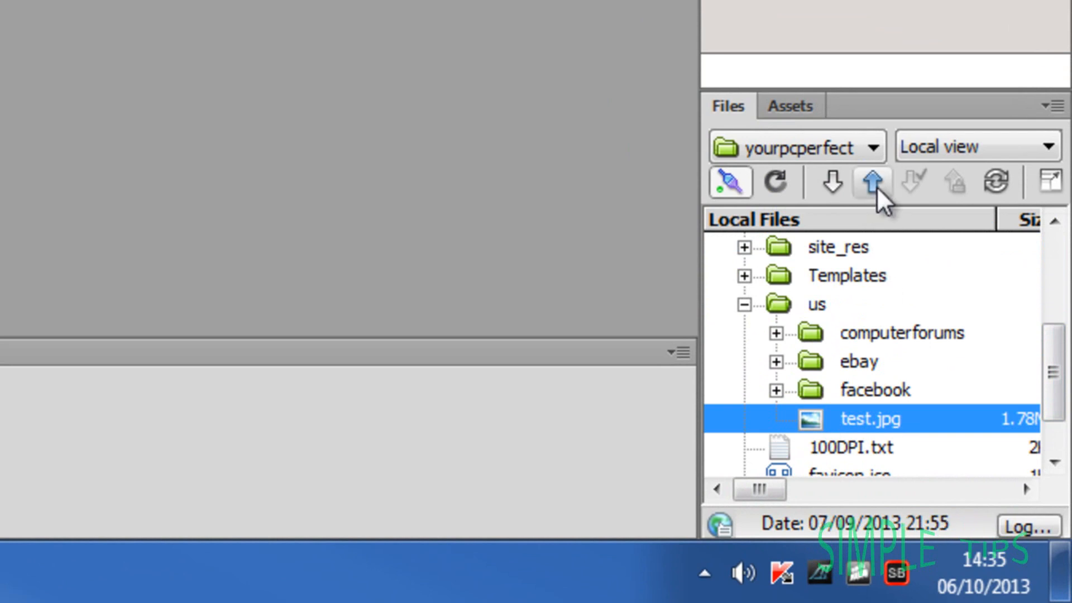
mouse_move(873, 198)
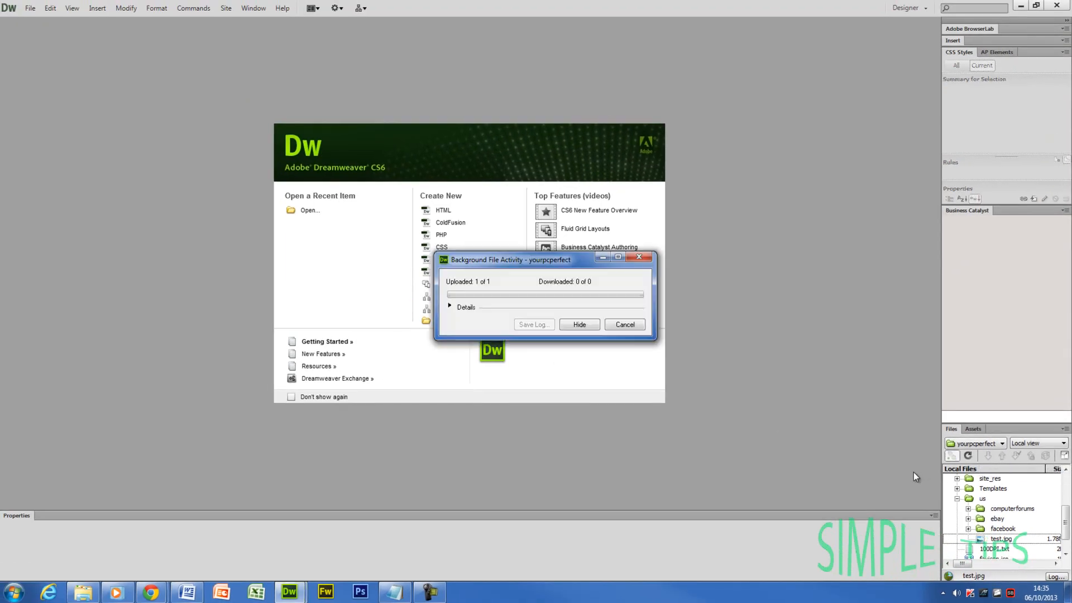
click(579, 324)
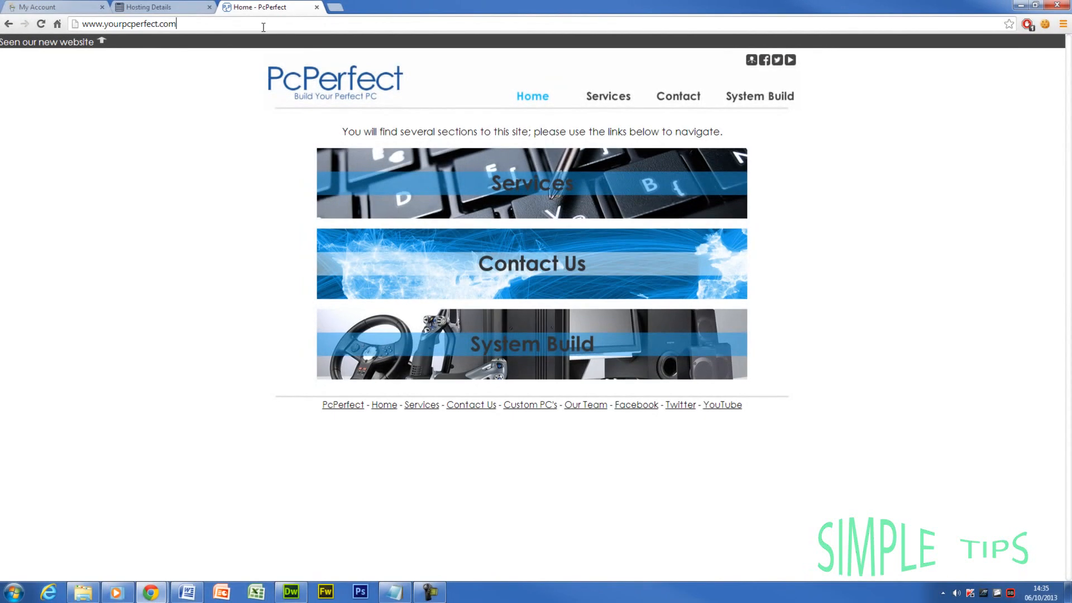
text(/u)
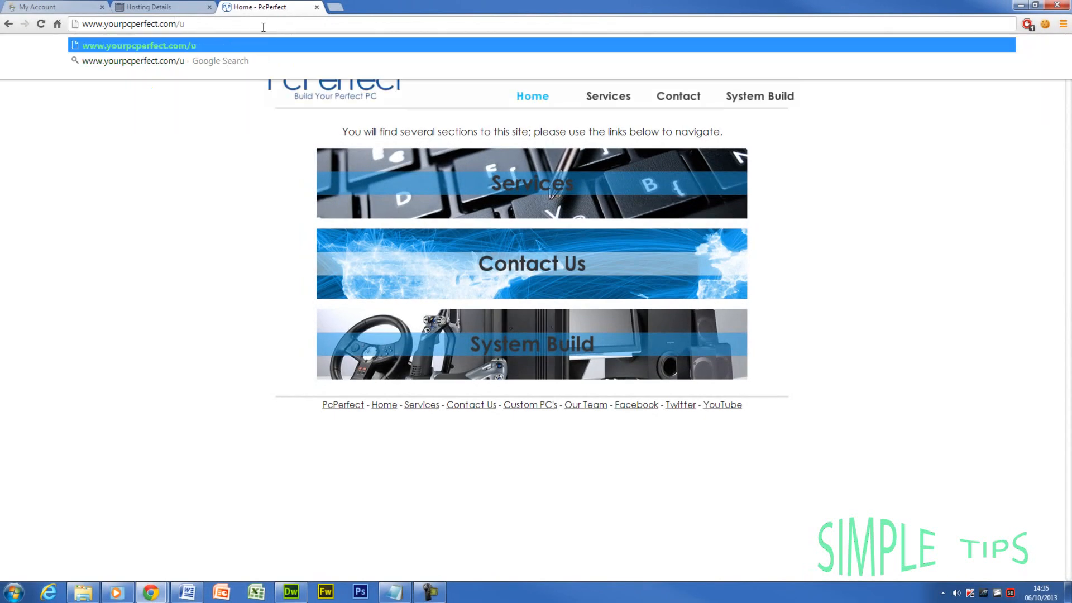
text(s/)
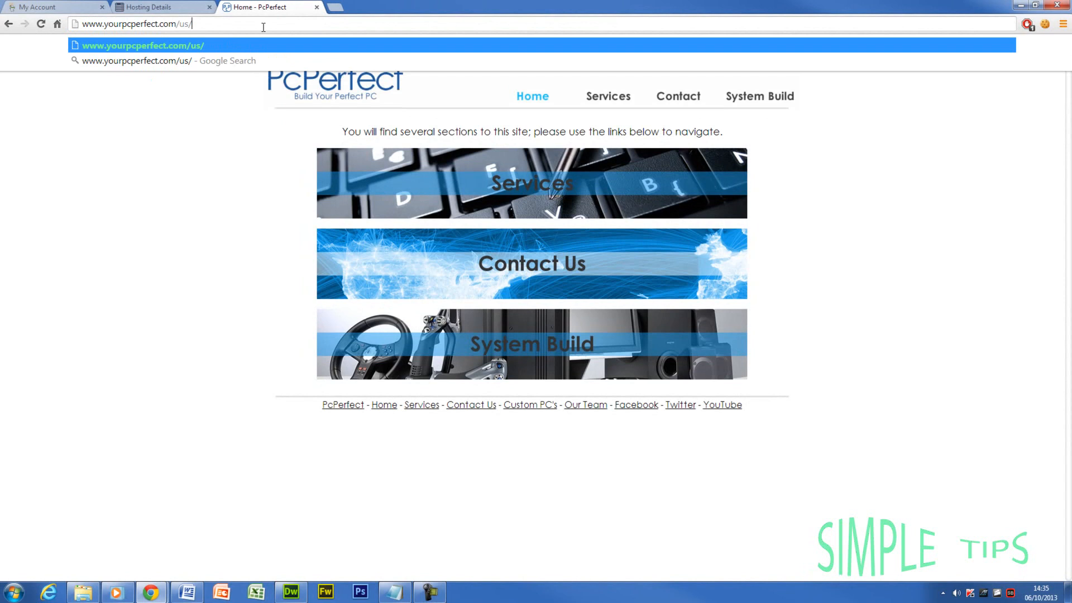
text(test.jp)
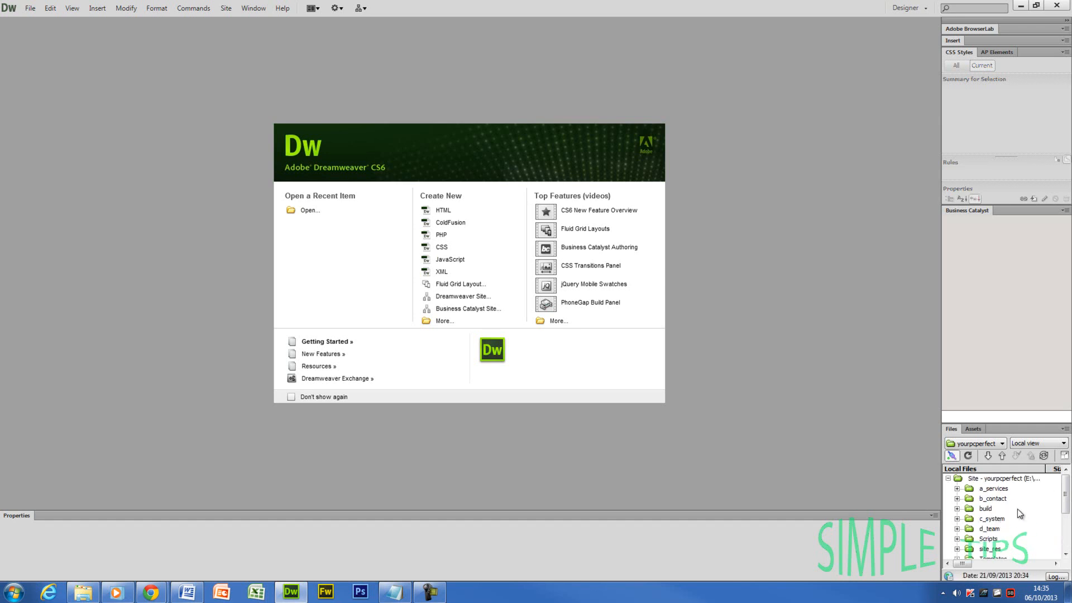
mouse_move(1002, 456)
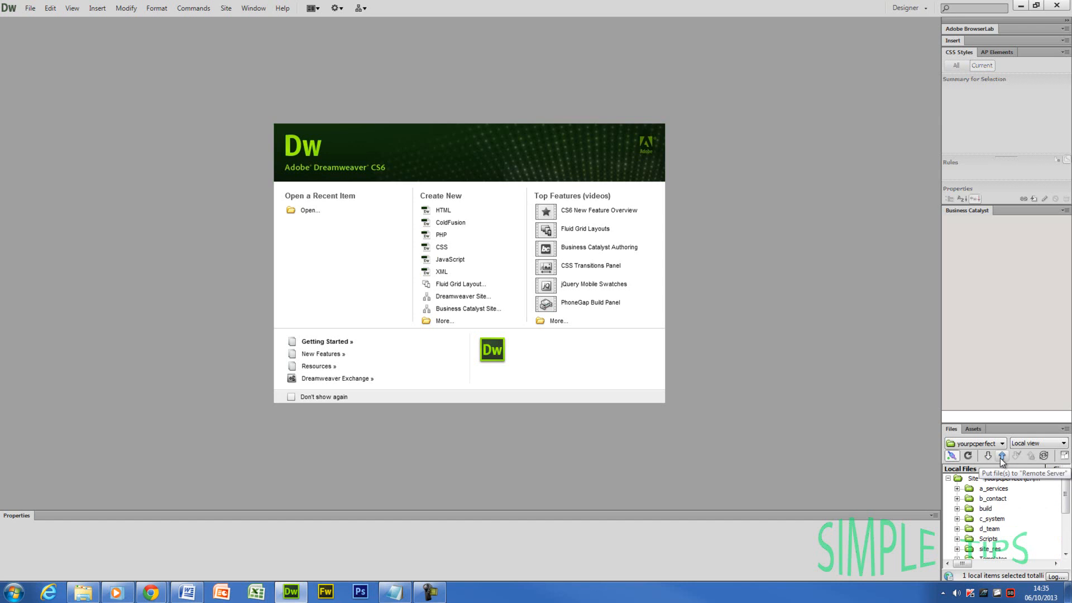
mouse_move(792, 67)
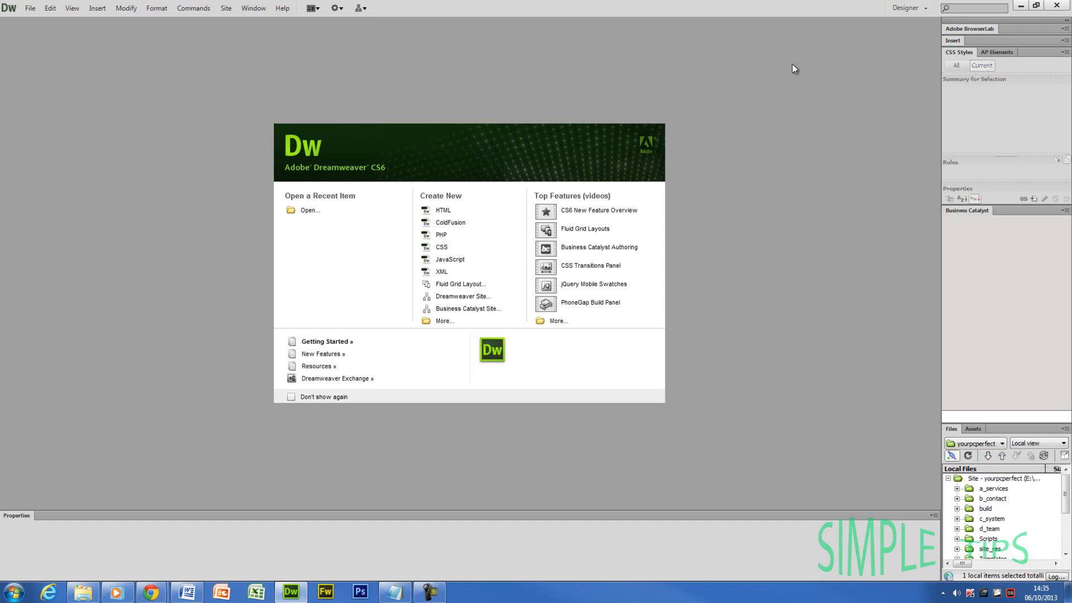
mouse_move(560, 261)
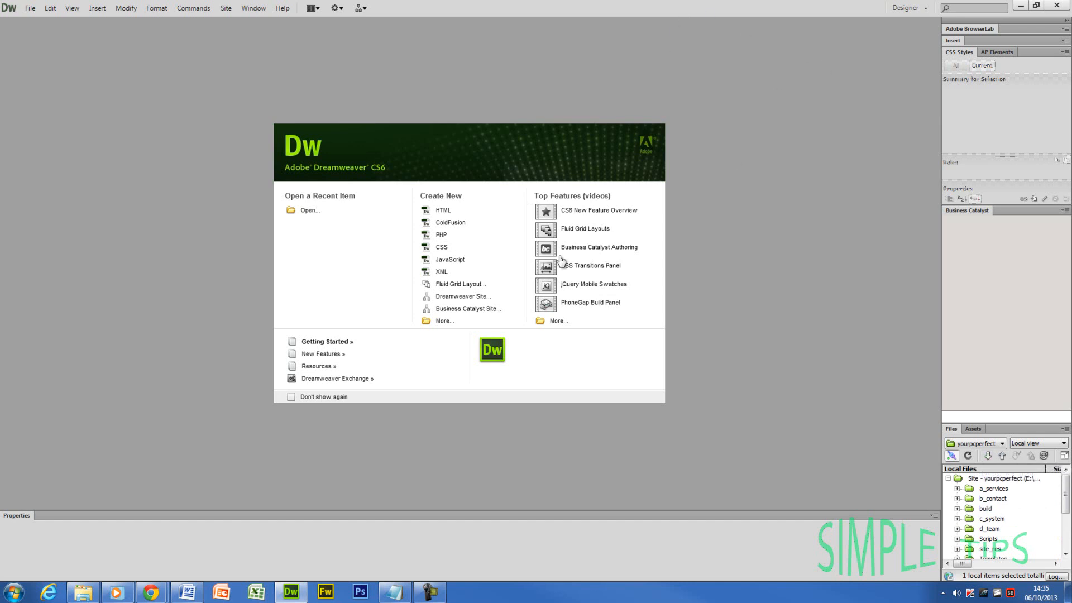
mouse_move(591, 422)
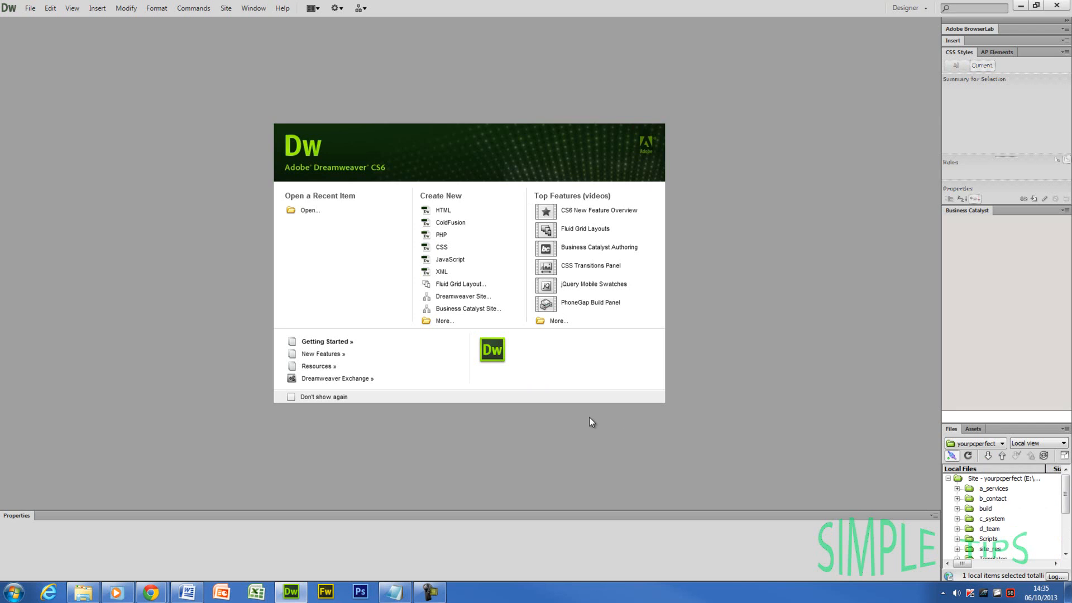